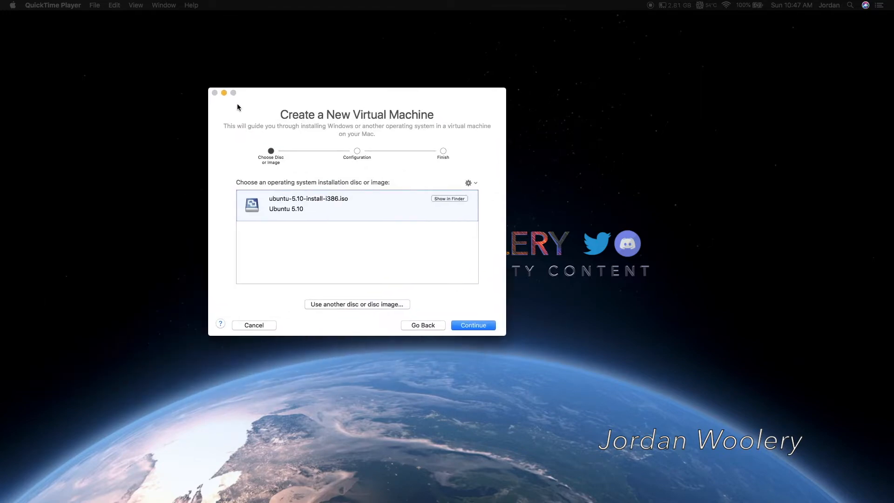
# Create the new virtual machine from ubuntu-5.10-install-i386.iso and boot its installer.
pyautogui.click(473, 325)
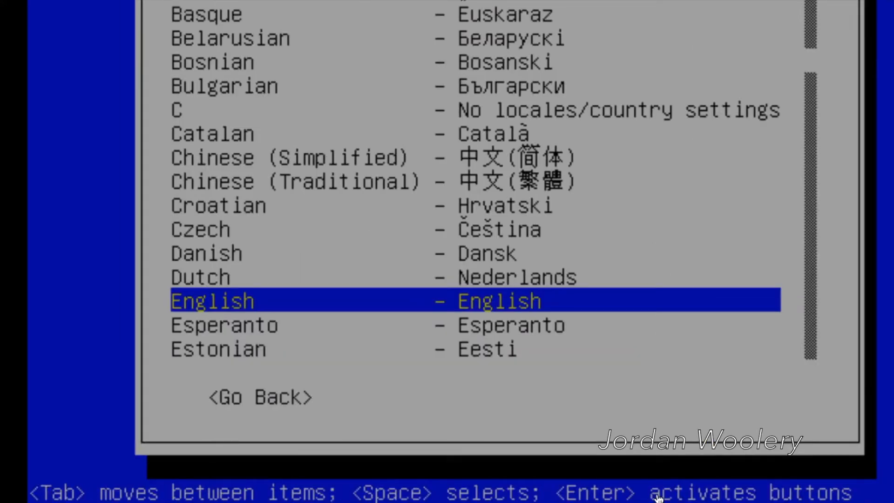
pyautogui.moveTo(762, 467)
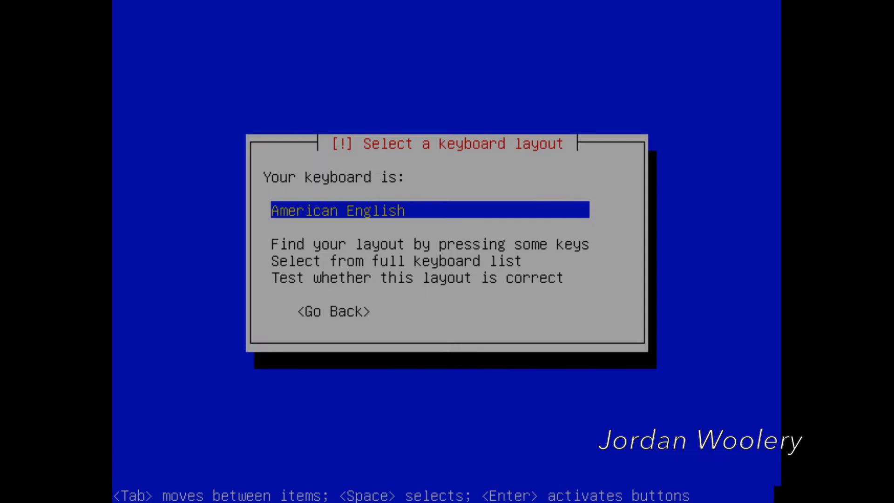
# Accept American English as the installer's keyboard layout.
pyautogui.press('enter')
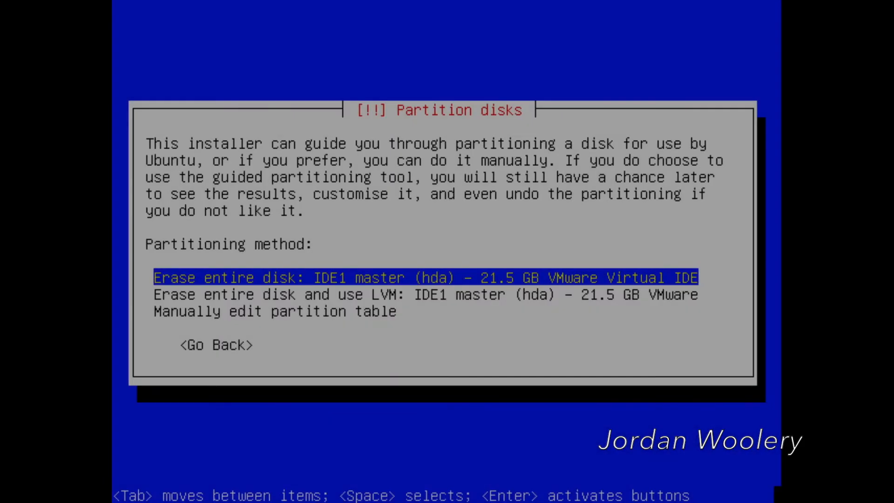
# Manually edit the partition table and create a 20.0 GB partition in the free space.
pyautogui.press('Down')
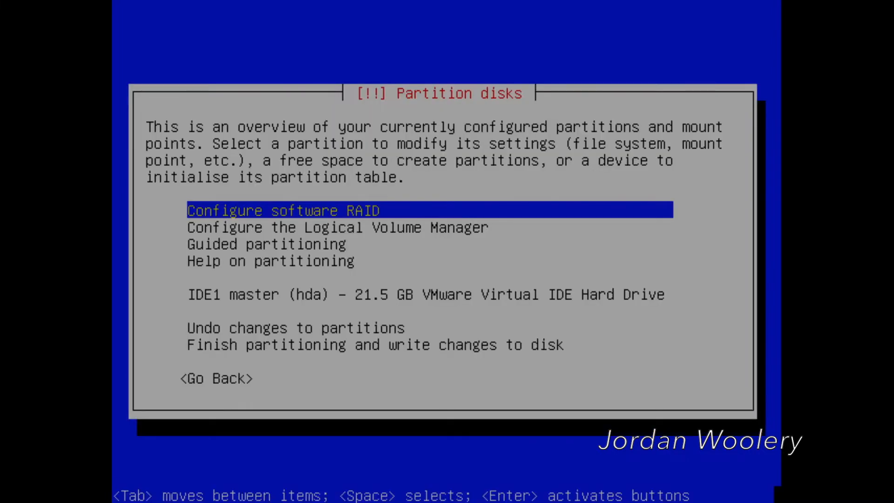
pyautogui.press('Down')
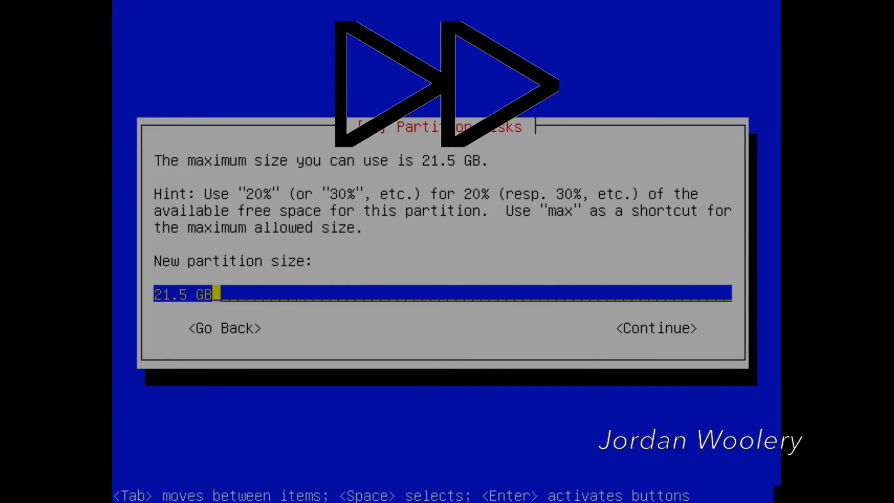
pyautogui.write('20.0 GB')
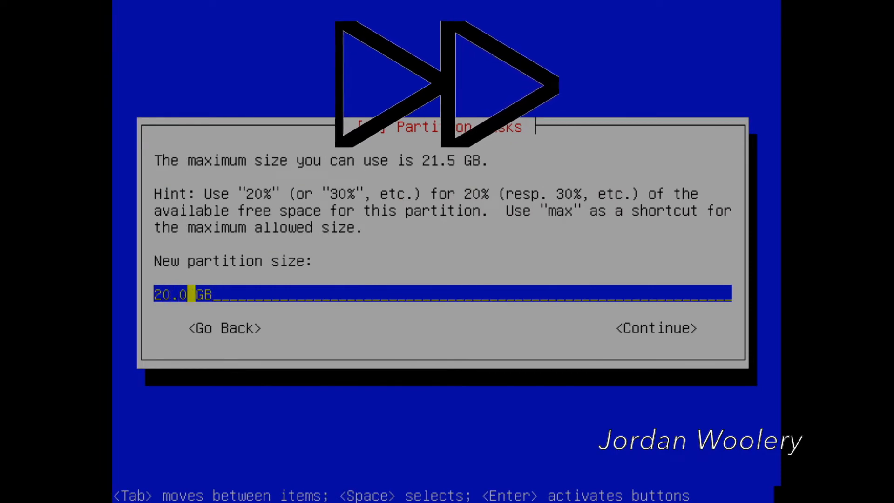
pyautogui.click(655, 328)
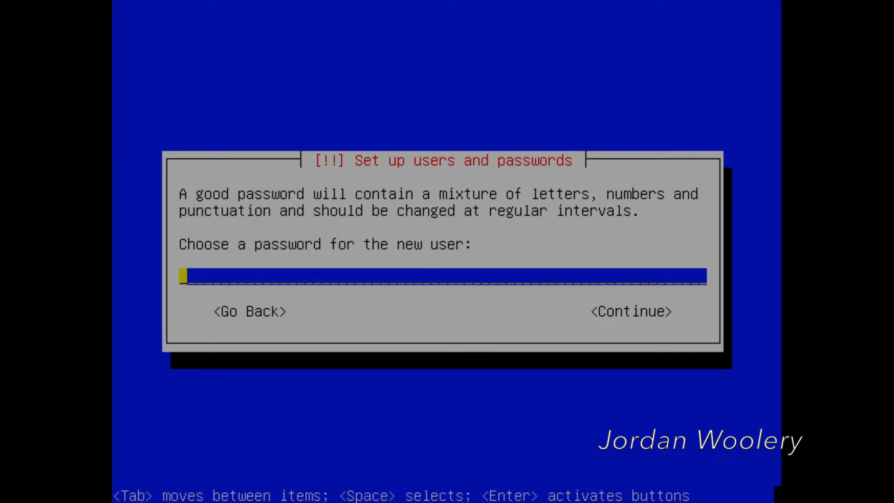
# Enter the new user's password in Set up users and passwords.
pyautogui.write('**')
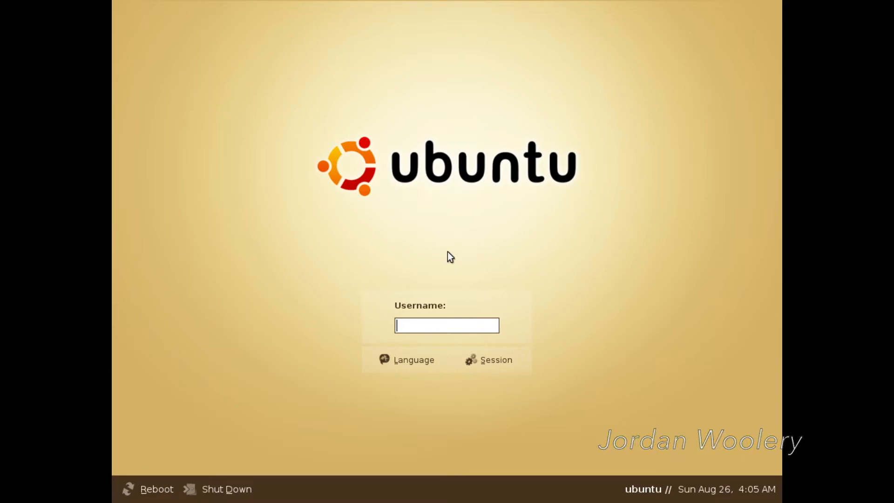
# Click into the VM window at the GDM login screen after installation reboots.
pyautogui.click(168, 5)
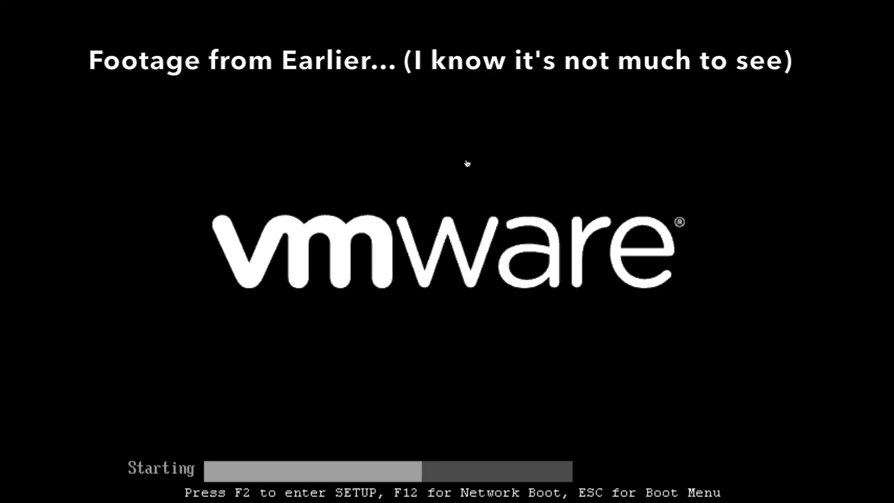
# Log in as 'jorda' with the account password.
pyautogui.write('jorda')
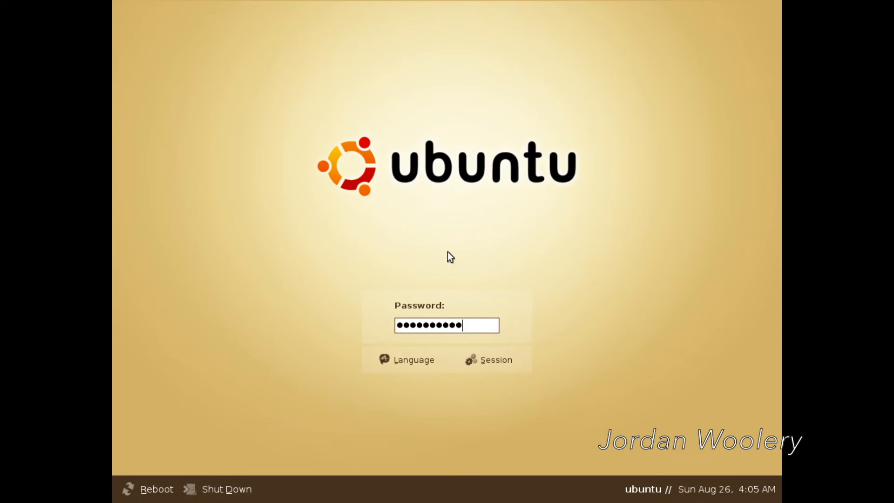
pyautogui.press('Return')
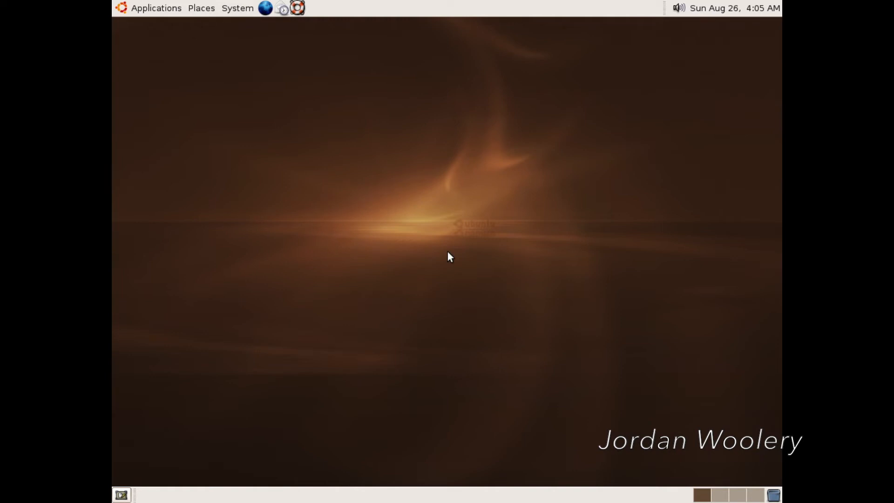
pyautogui.moveTo(450, 230)
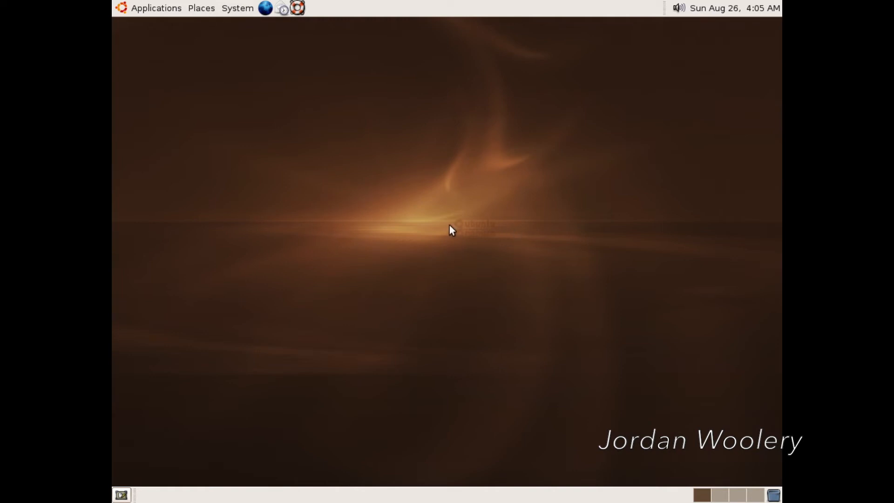
pyautogui.moveTo(493, 257)
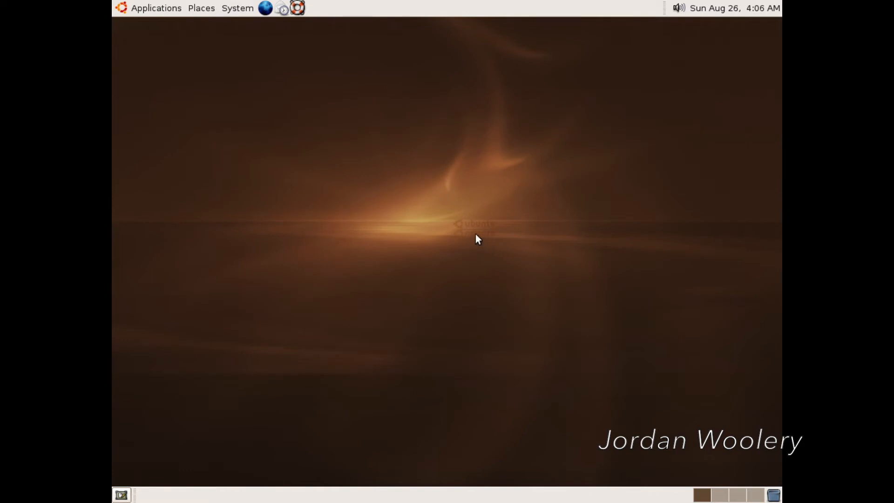
pyautogui.moveTo(481, 239)
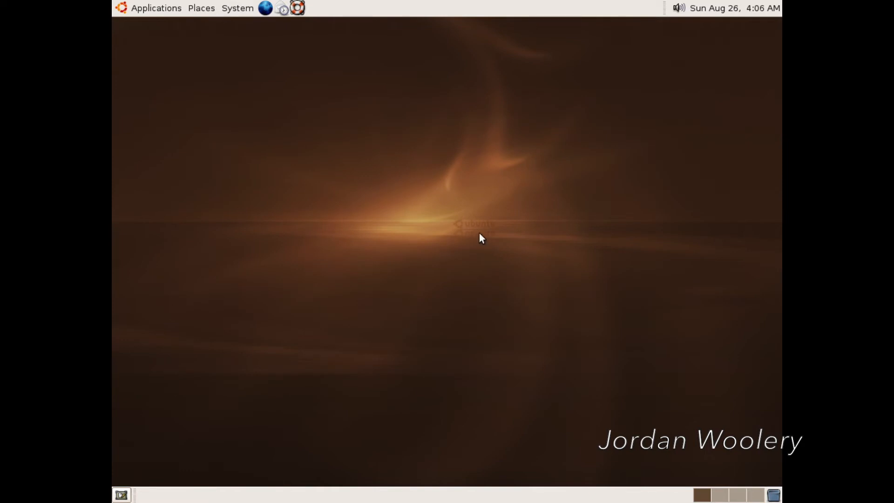
pyautogui.moveTo(438, 218)
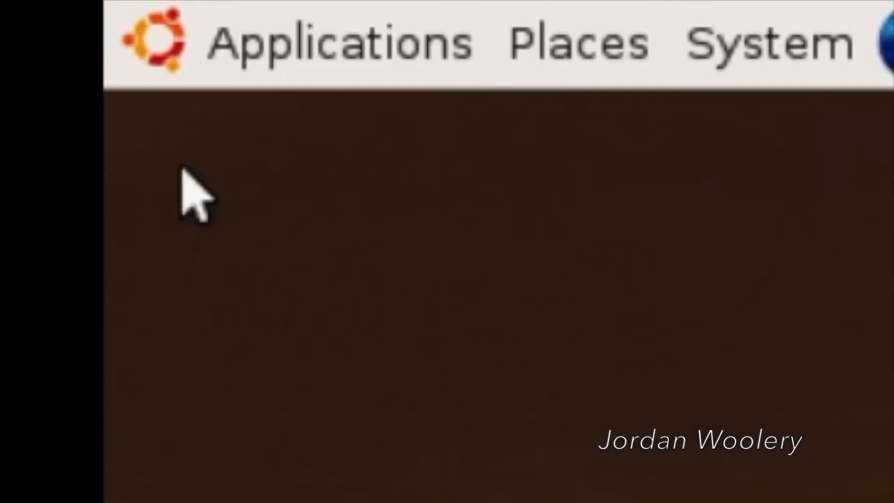
pyautogui.moveTo(194, 170)
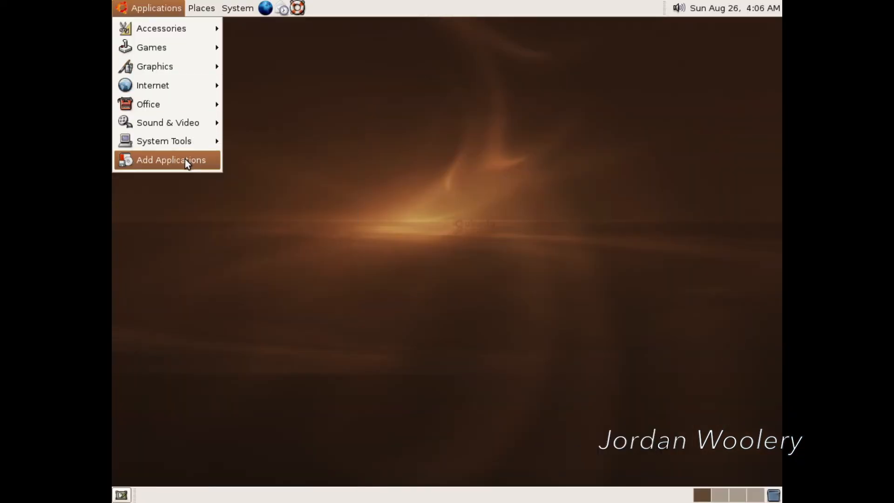
# Launch Add Applications and authenticate with the user password.
pyautogui.click(170, 159)
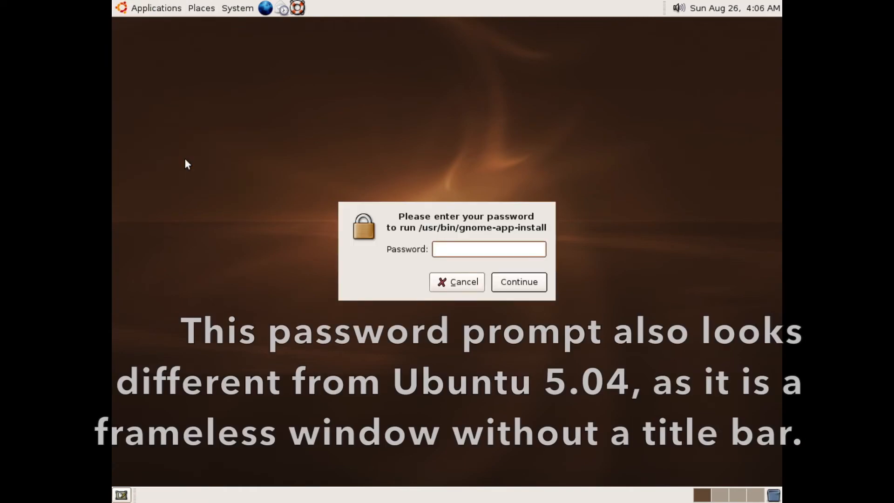
pyautogui.write('password')
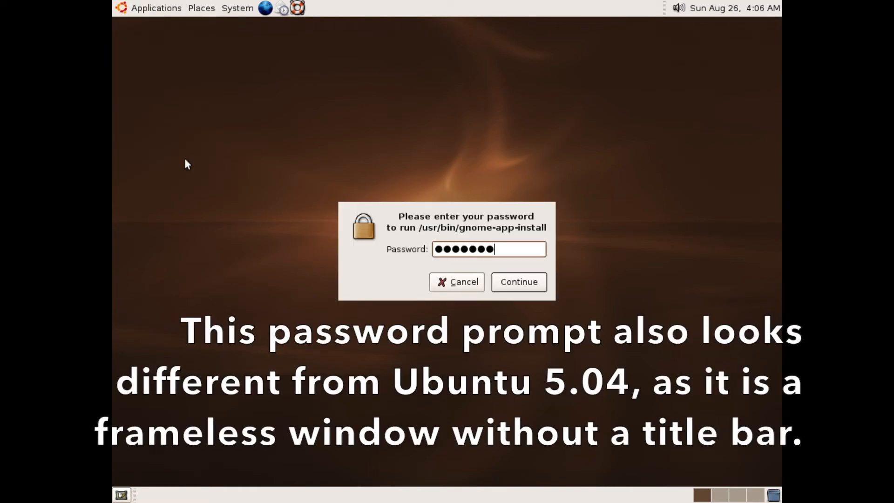
pyautogui.click(518, 281)
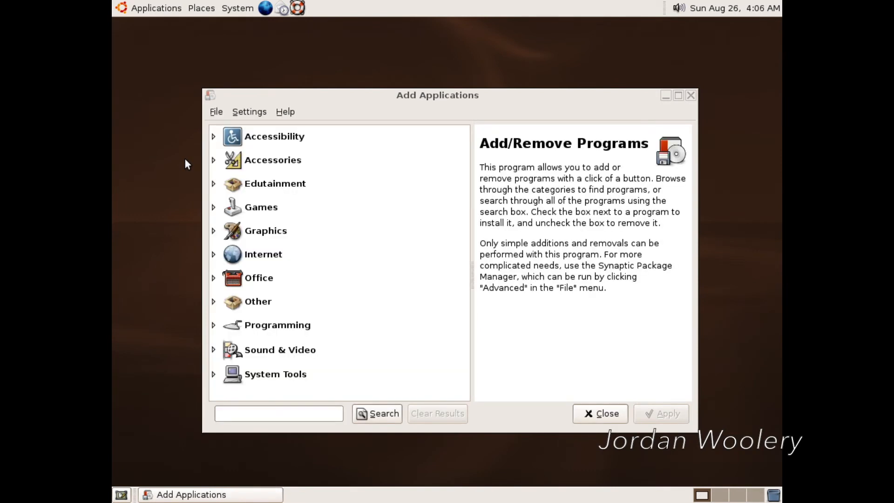
pyautogui.moveTo(389, 217)
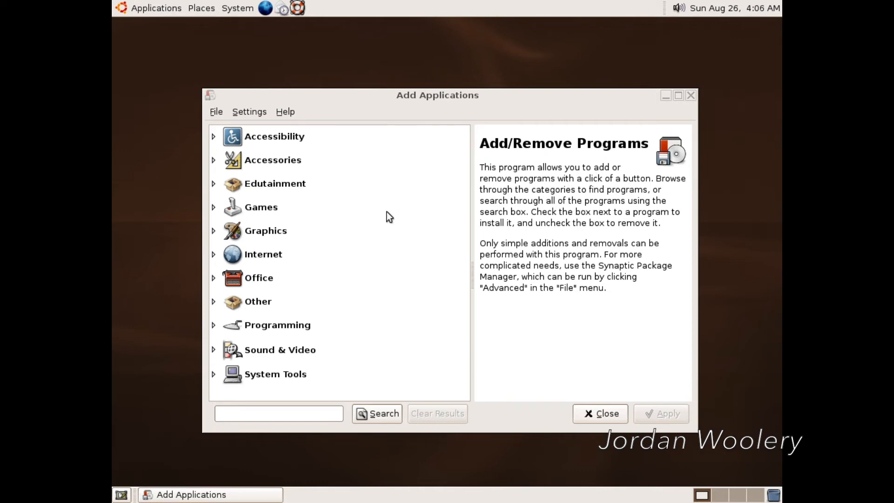
pyautogui.moveTo(232, 213)
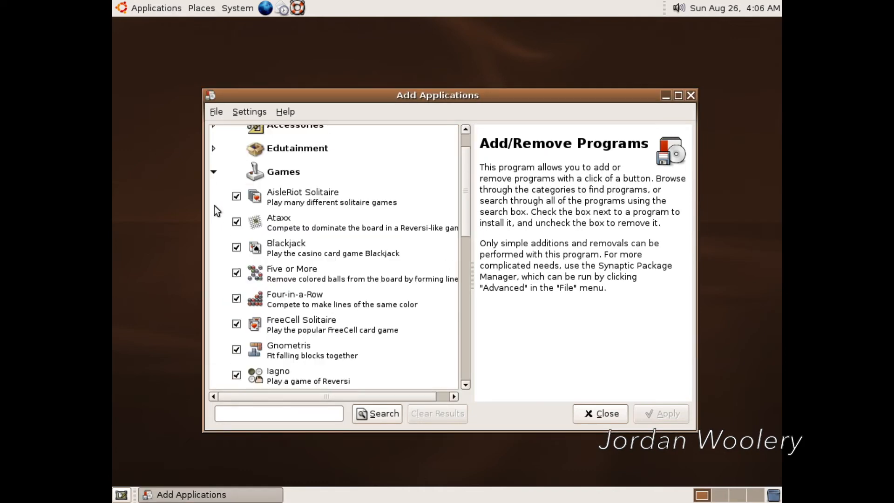
# Expand and collapse the Edutainment category, then close Add Applications.
pyautogui.scroll(-3)
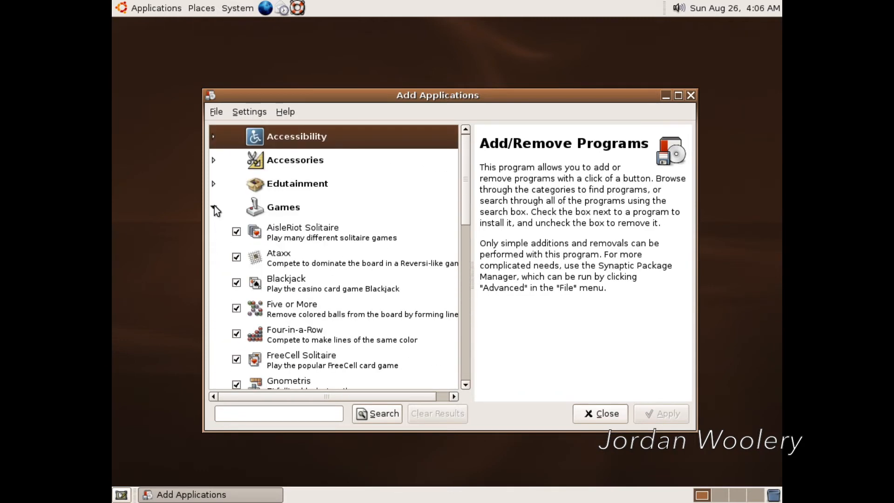
pyautogui.click(213, 183)
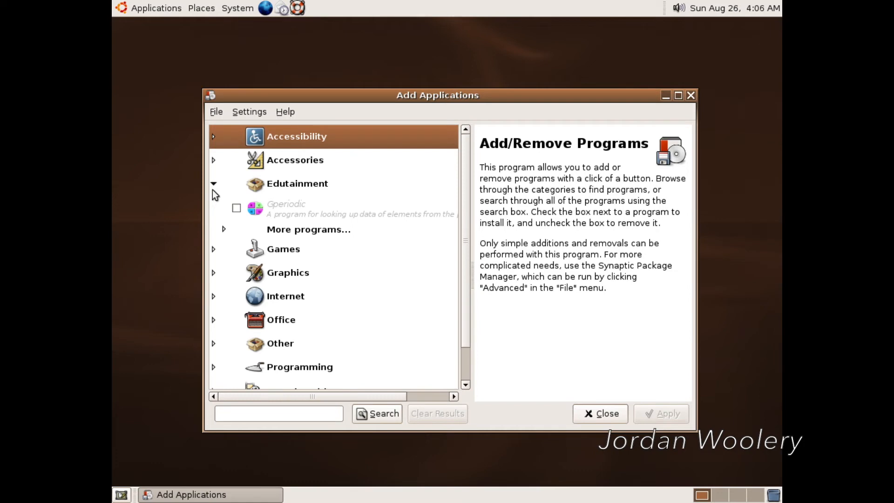
pyautogui.click(214, 183)
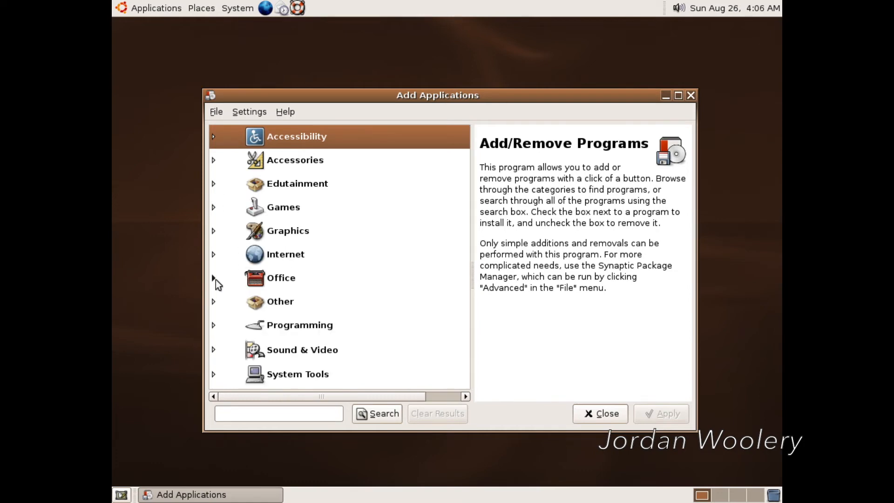
pyautogui.click(213, 278)
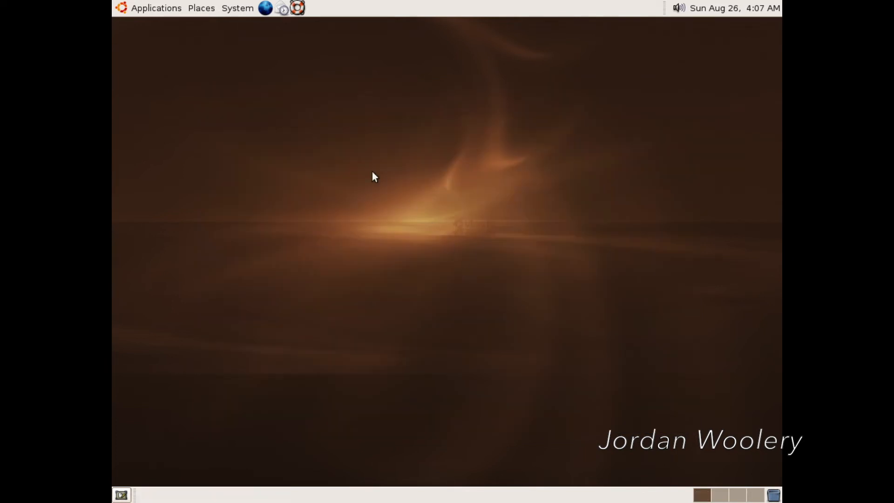
# Launch OpenOffice.org2 Writer and view then dismiss its About box.
pyautogui.click(155, 8)
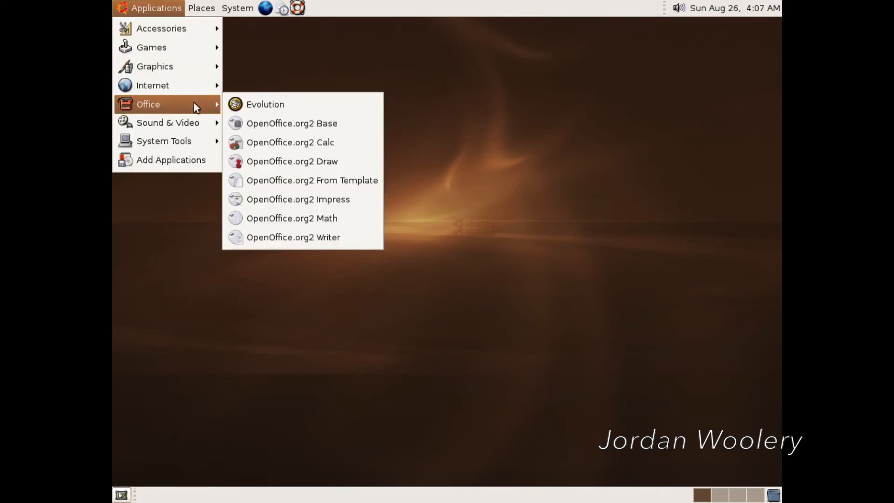
pyautogui.click(292, 237)
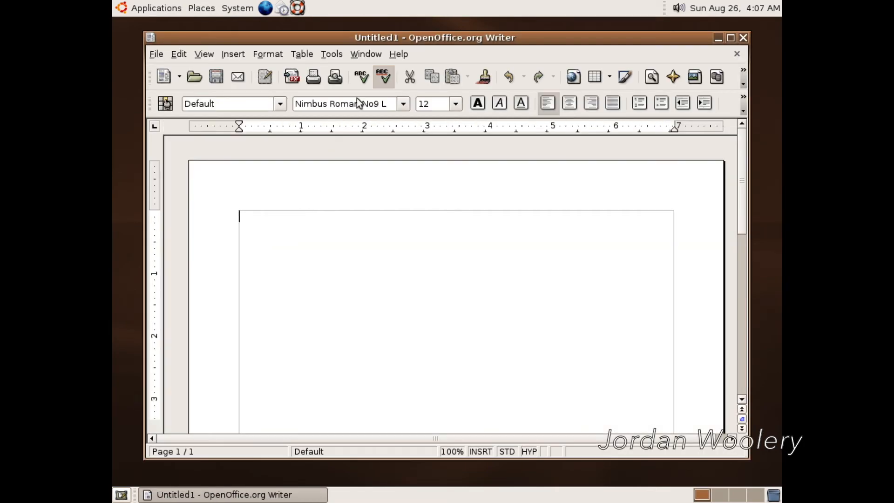
pyautogui.click(399, 54)
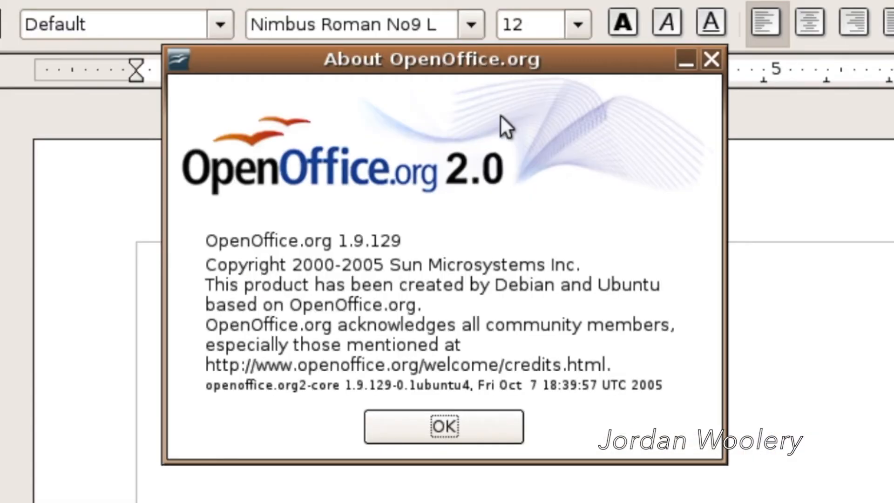
pyautogui.moveTo(482, 191)
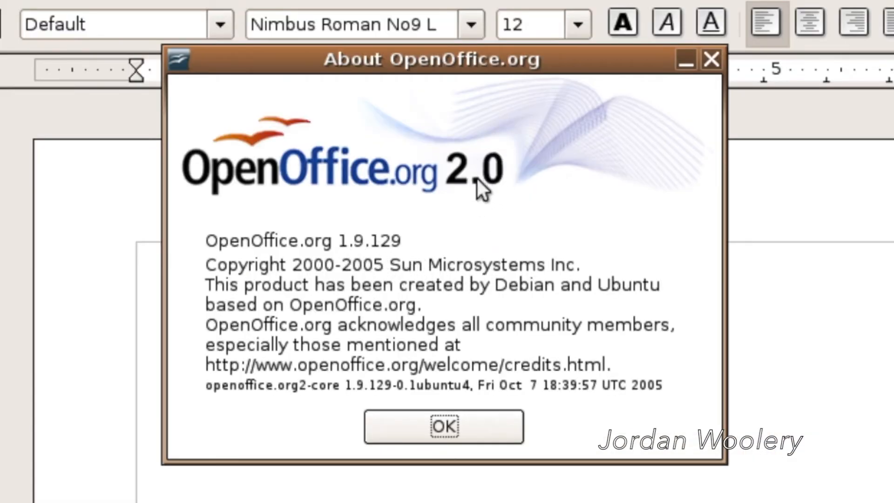
pyautogui.click(444, 426)
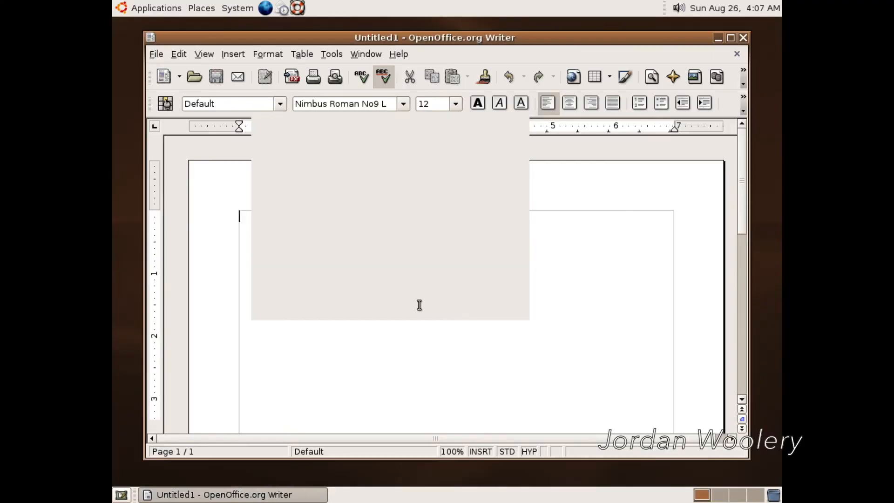
# Close the OpenOffice.org Writer document window.
pyautogui.click(743, 38)
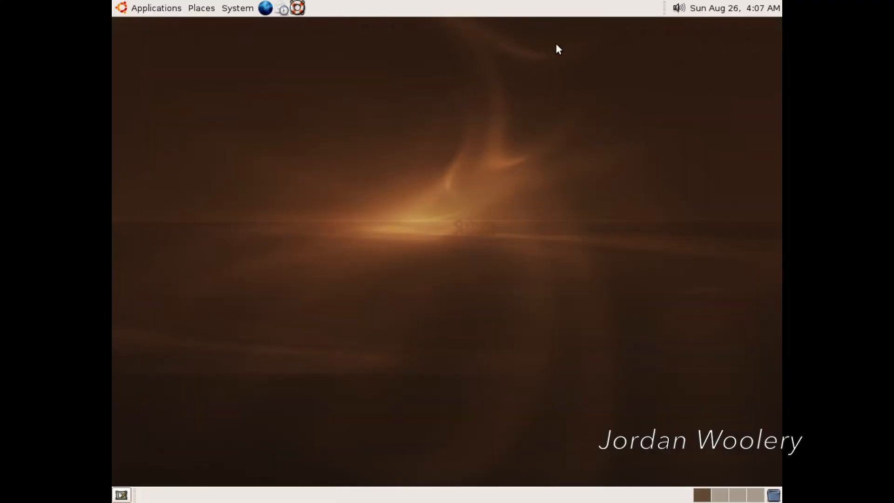
pyautogui.moveTo(311, 56)
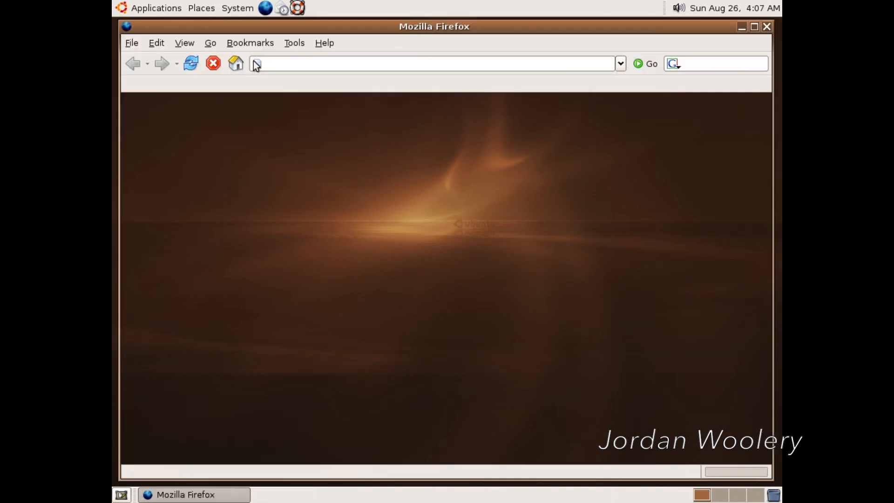
# View the About Mozilla Firefox box showing version 1.0.7, then dismiss it.
pyautogui.click(324, 42)
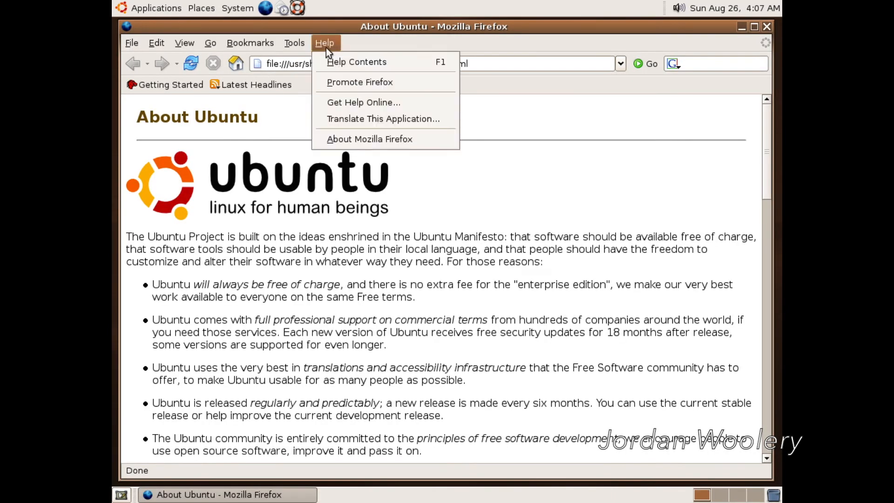
pyautogui.click(370, 139)
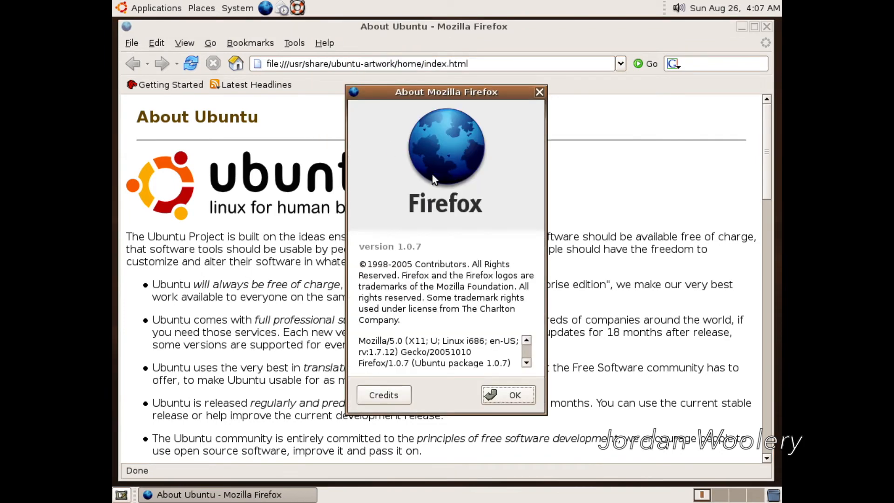
pyautogui.moveTo(543, 394)
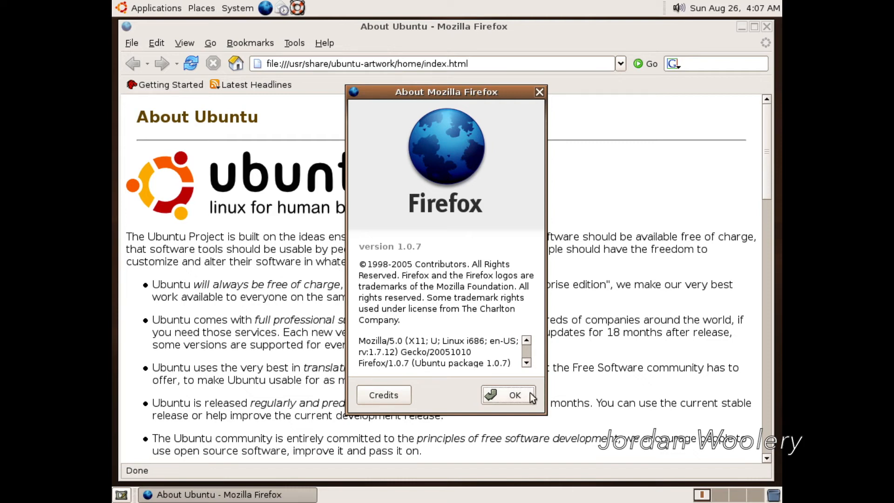
pyautogui.click(508, 394)
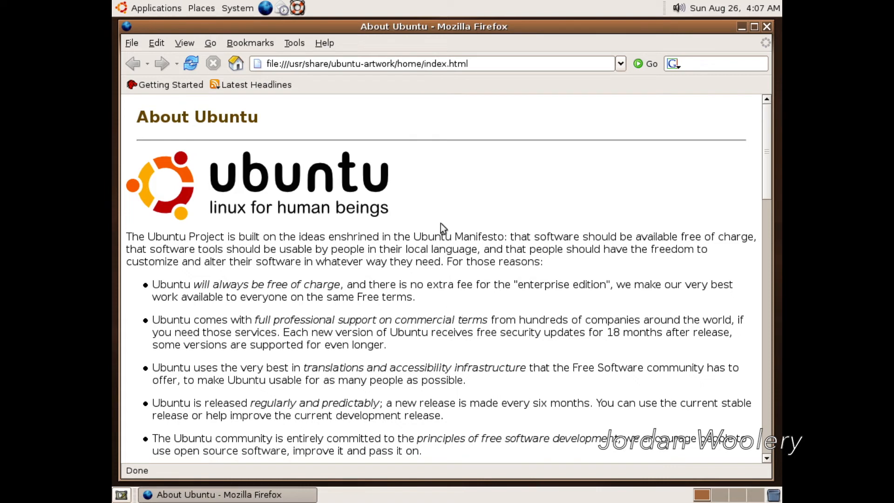
pyautogui.moveTo(462, 217)
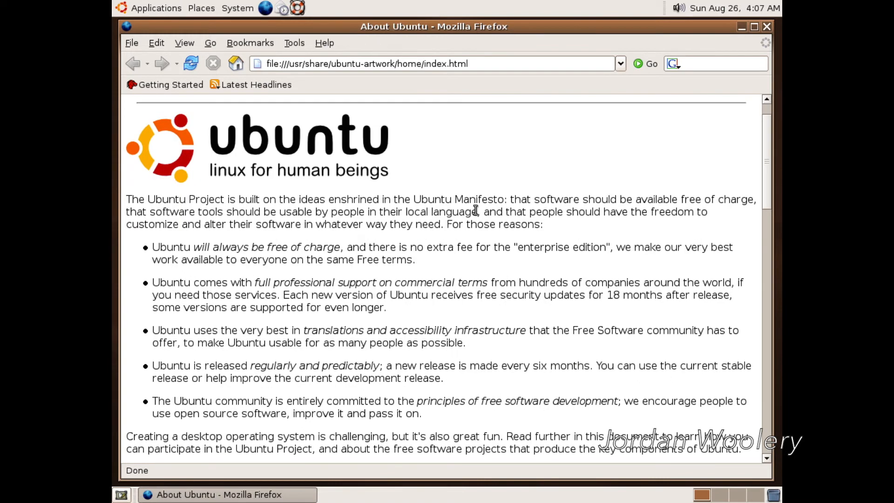
# Scroll the About Ubuntu page and select the number 18 in its text.
pyautogui.scroll(-3)
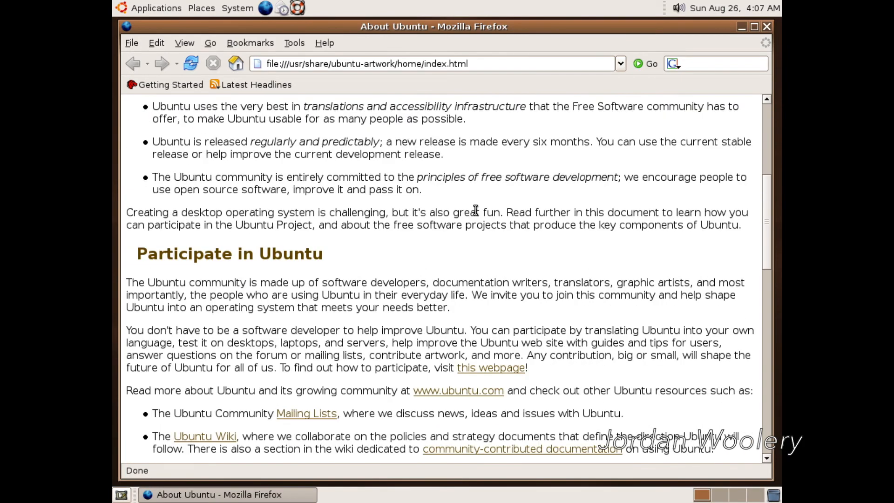
pyautogui.scroll(-3)
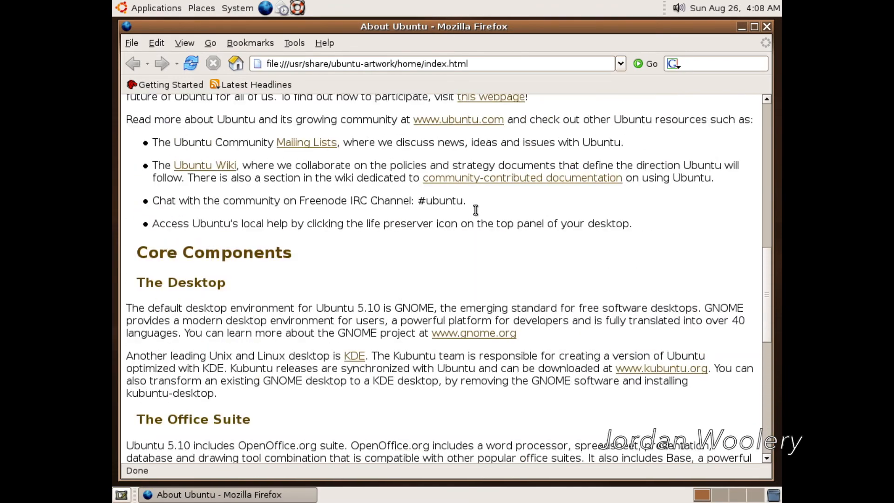
pyautogui.scroll(3)
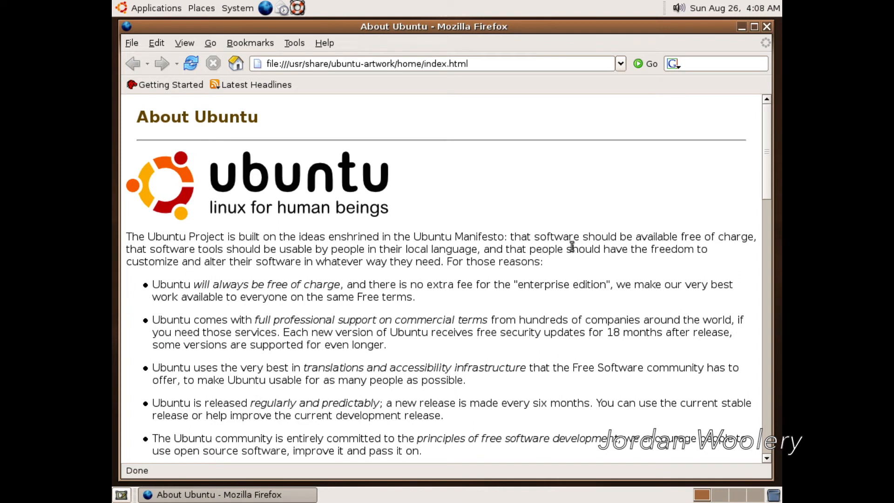
pyautogui.doubleClick(614, 332)
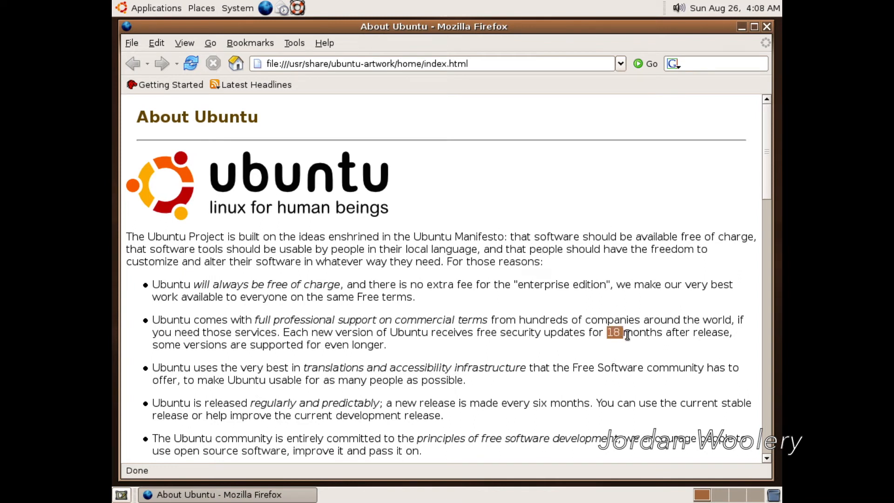
pyautogui.moveTo(554, 262)
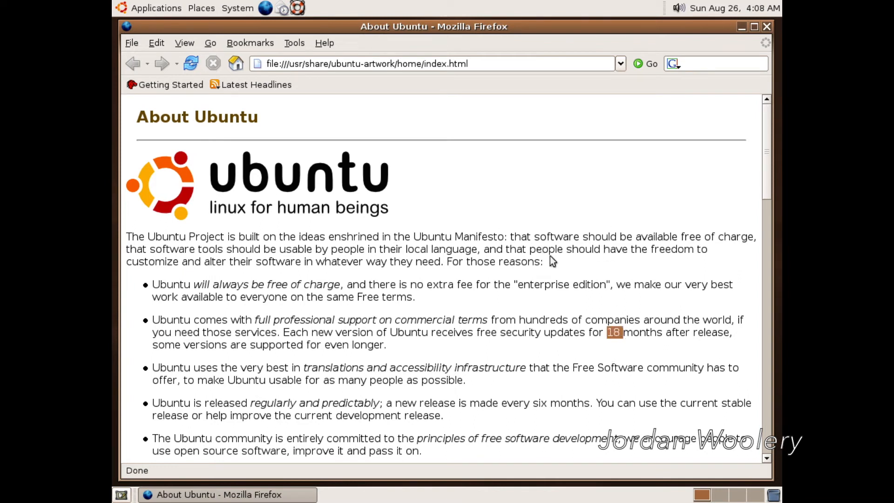
pyautogui.moveTo(769, 21)
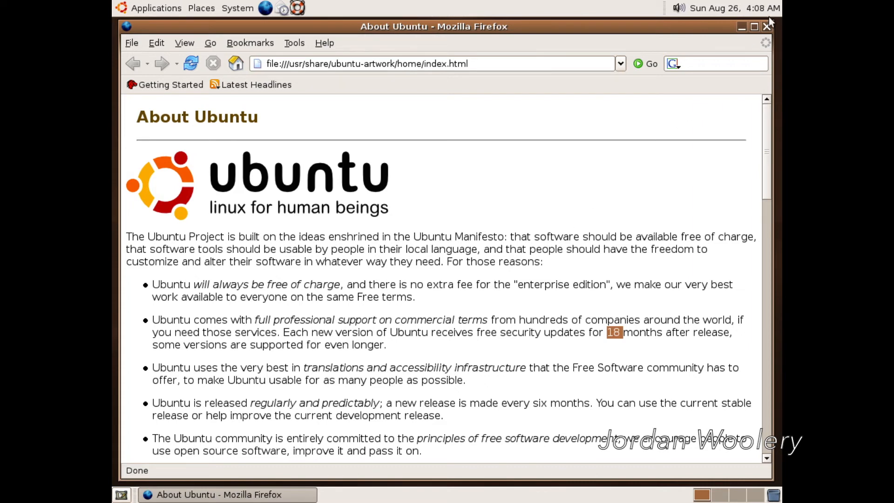
# Close Firefox, then launch the Evolution mail setup assistant and dismiss it.
pyautogui.click(768, 26)
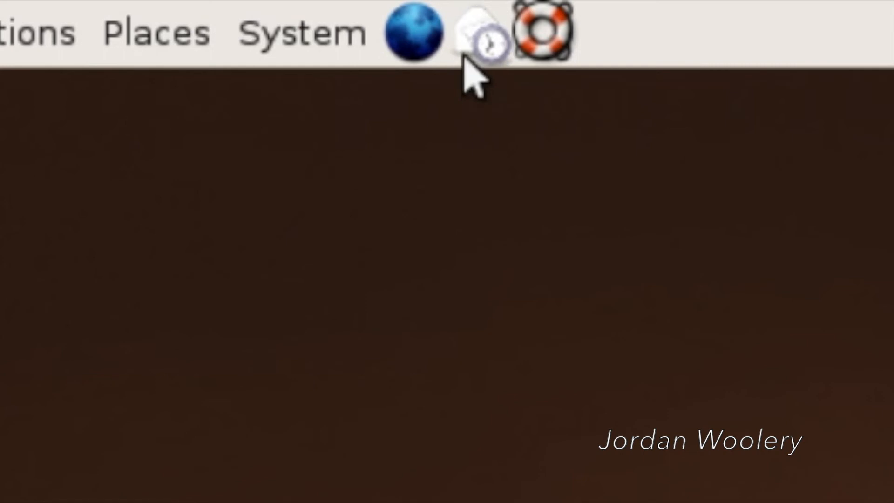
pyautogui.click(483, 33)
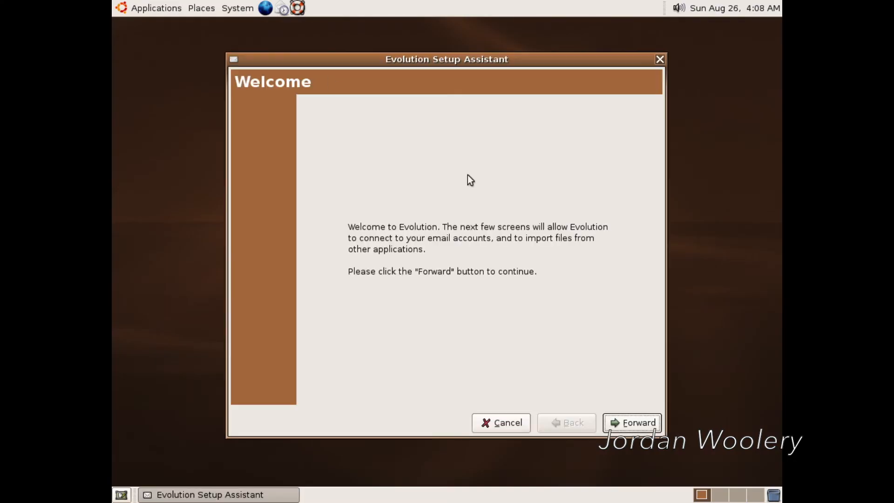
pyautogui.click(500, 422)
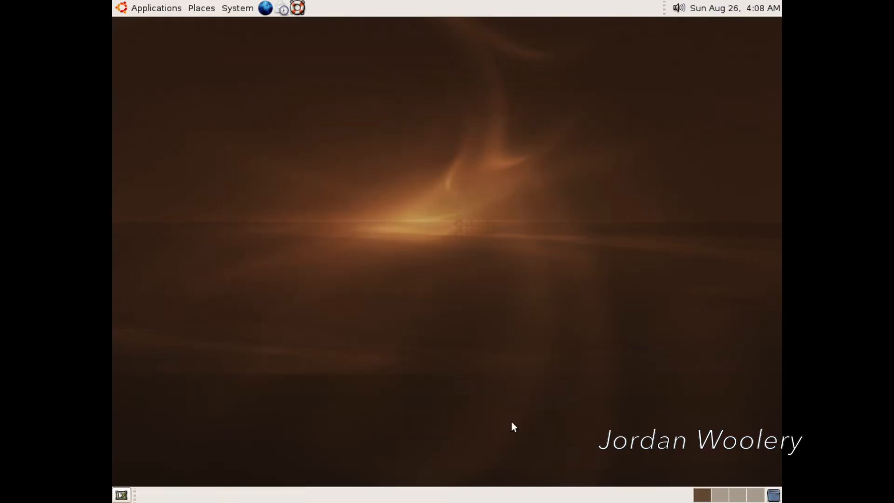
# Open the Ubuntu Applications menu to browse Sound & Video programs.
pyautogui.click(155, 8)
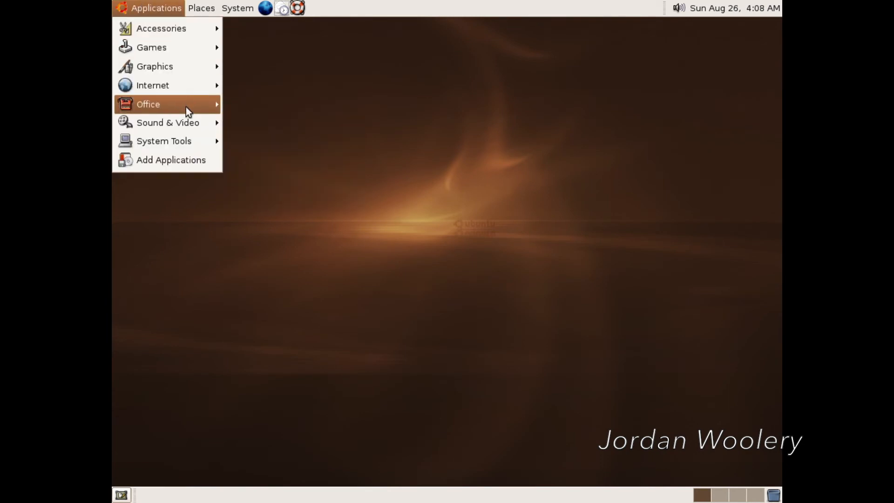
pyautogui.moveTo(167, 122)
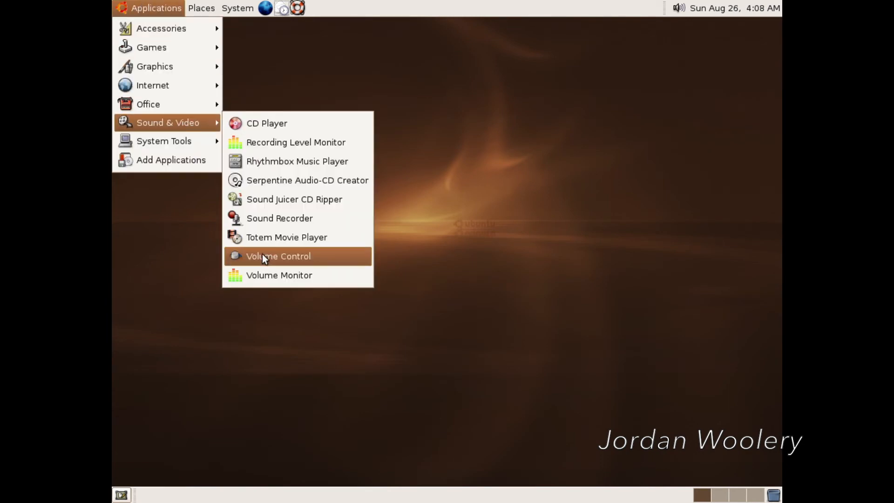
pyautogui.moveTo(262, 260)
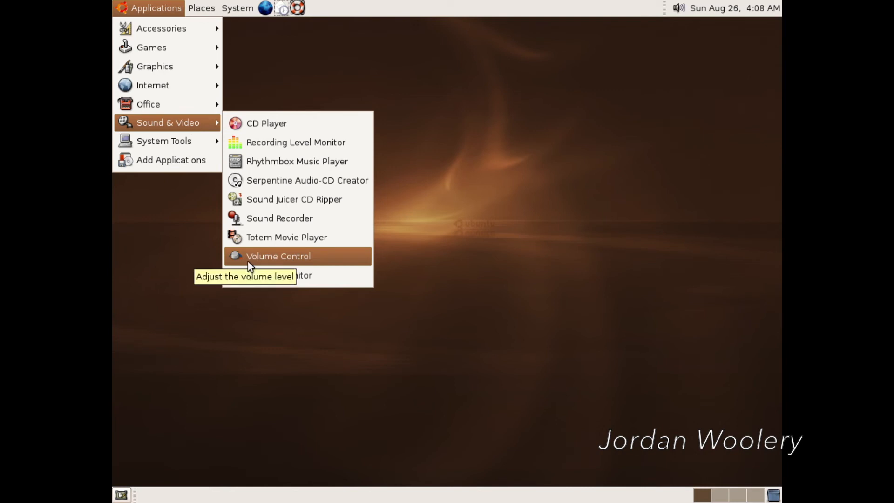
pyautogui.moveTo(310, 199)
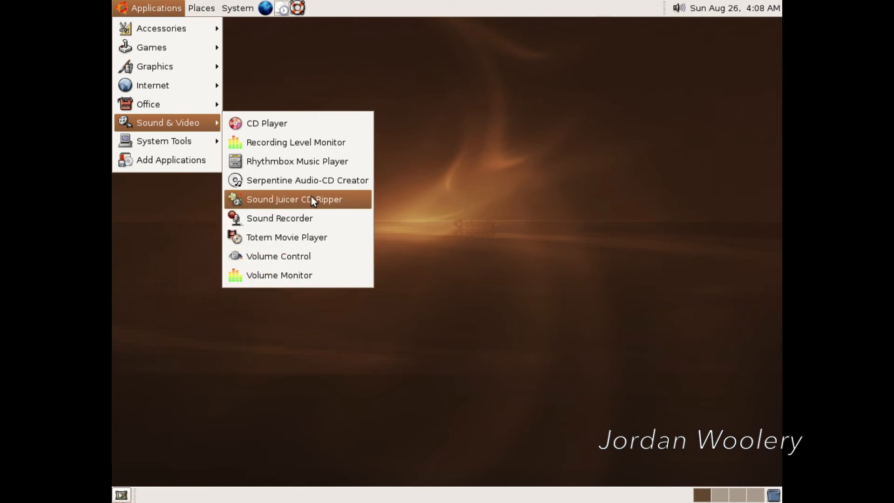
pyautogui.moveTo(318, 185)
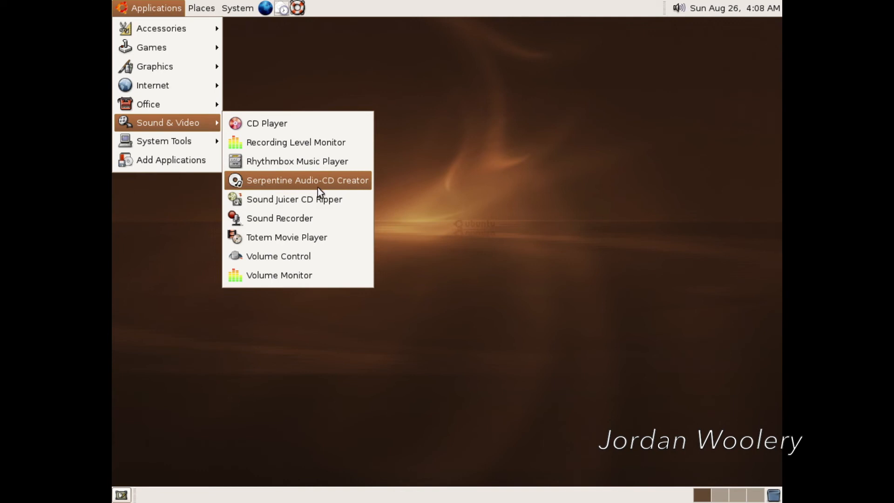
pyautogui.moveTo(341, 188)
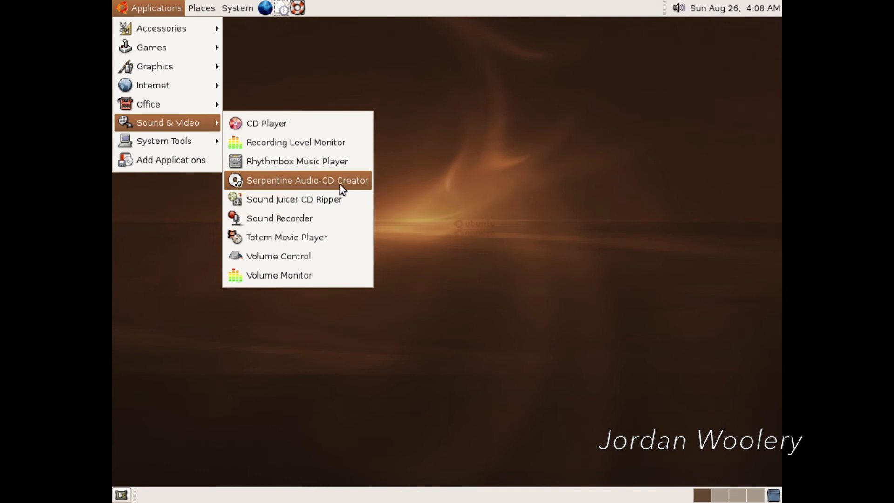
pyautogui.moveTo(267, 122)
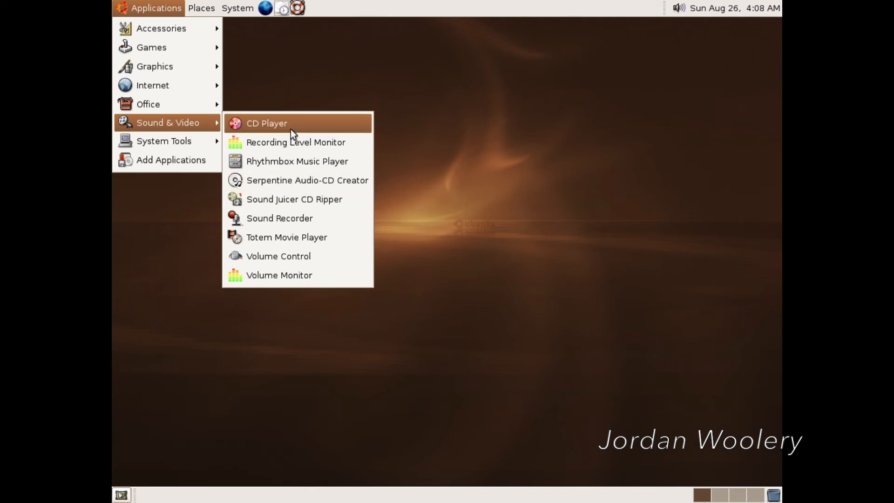
pyautogui.moveTo(154, 66)
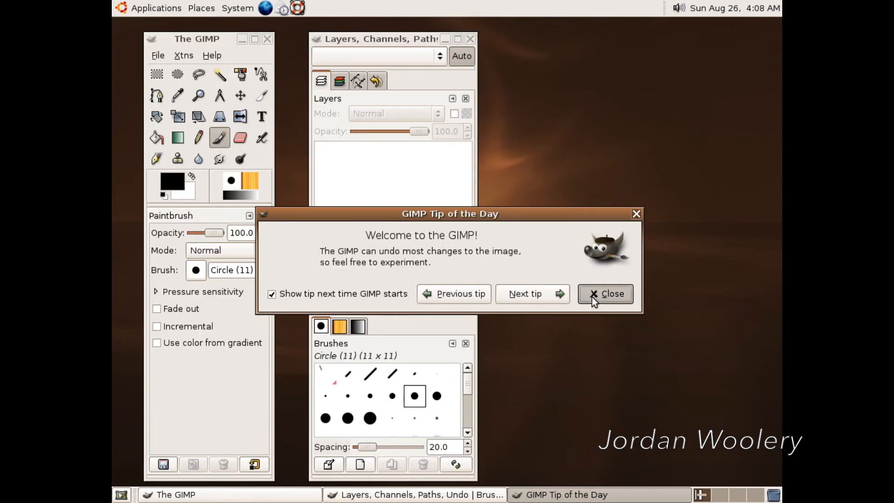
# Close GIMP's Tip of the Day dialog, then close the GIMP toolbox.
pyautogui.click(604, 293)
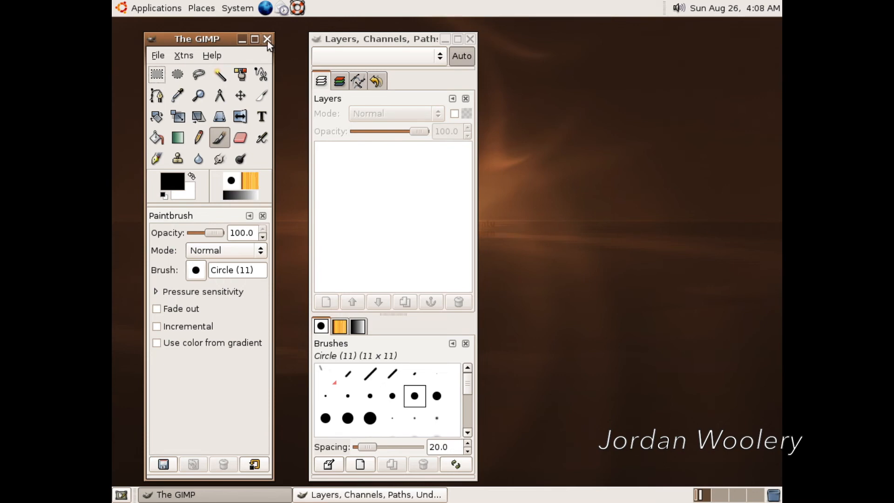
pyautogui.click(237, 7)
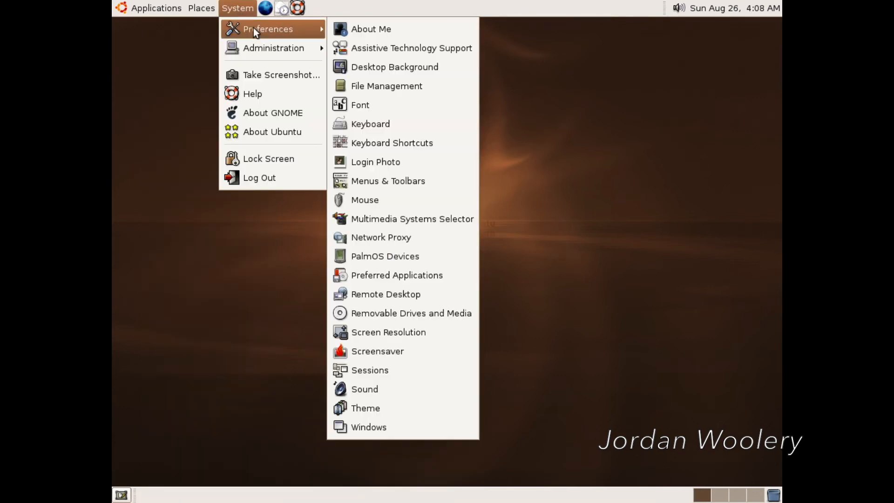
pyautogui.moveTo(272, 48)
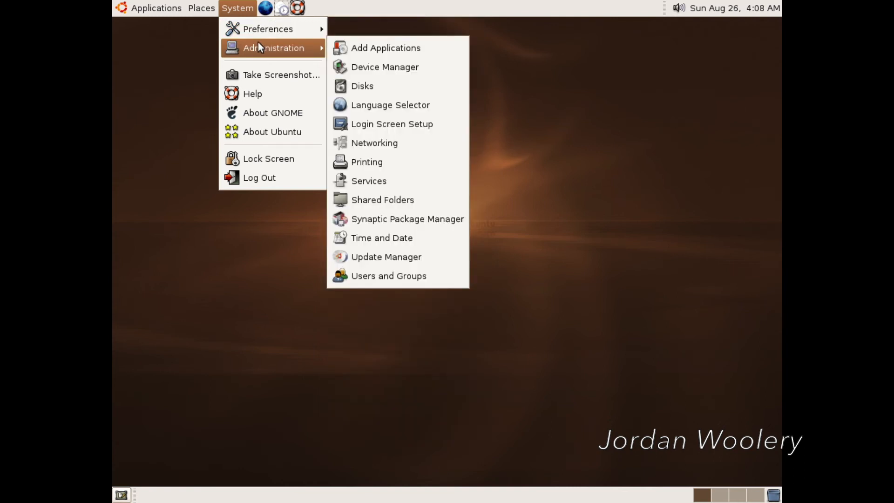
# Browse the Applications System Tools list, then switch back to the System menu.
pyautogui.click(155, 7)
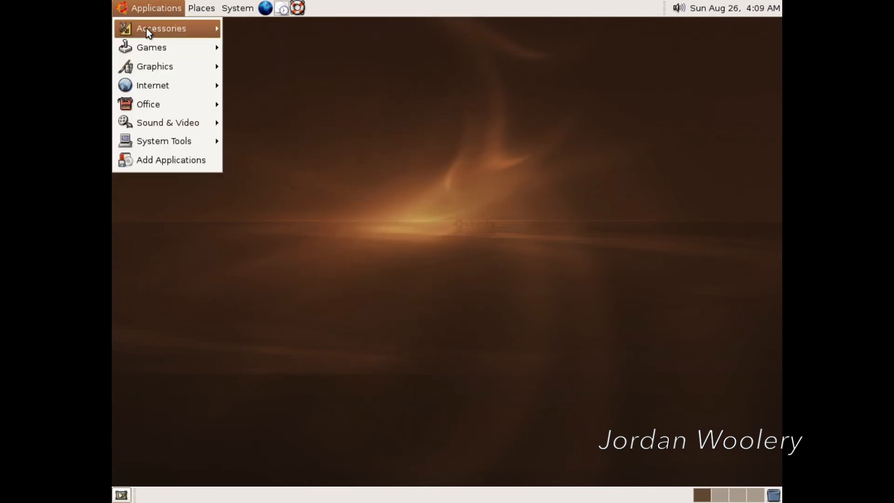
pyautogui.moveTo(163, 141)
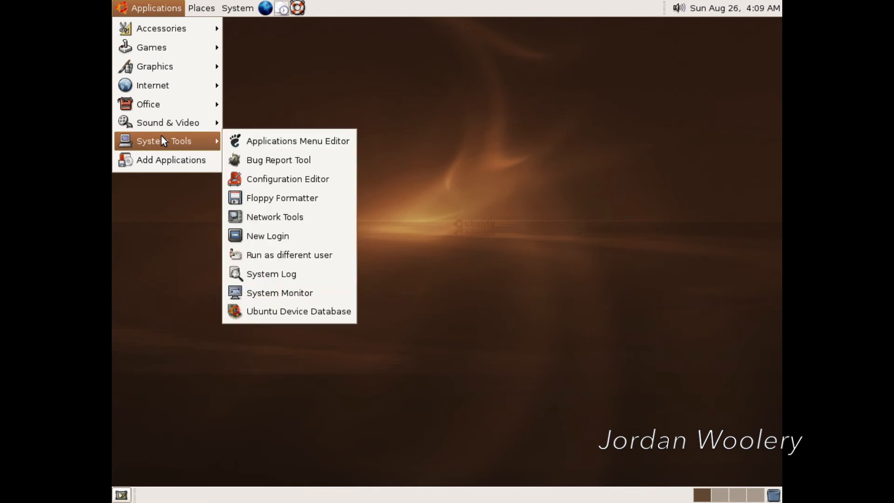
pyautogui.click(237, 8)
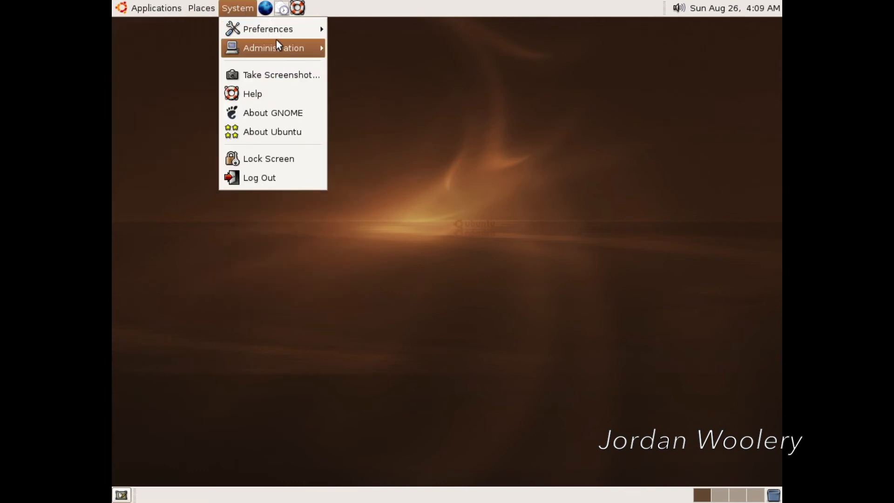
pyautogui.moveTo(268, 28)
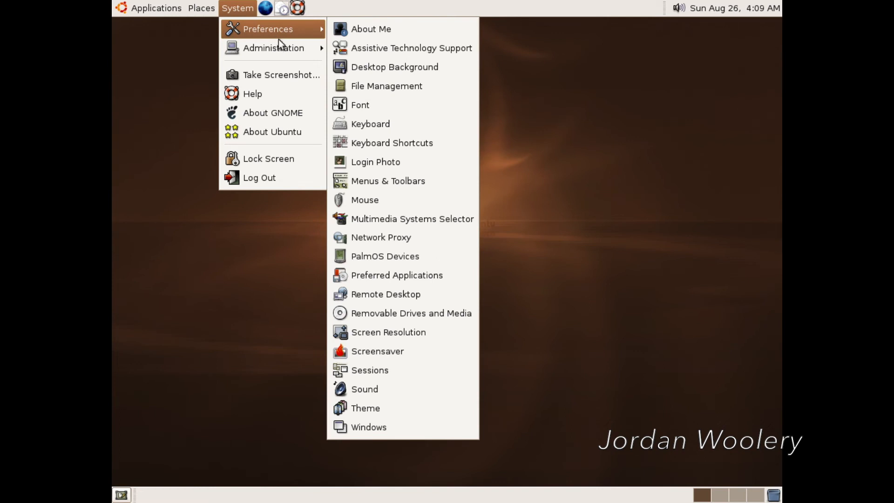
pyautogui.moveTo(273, 48)
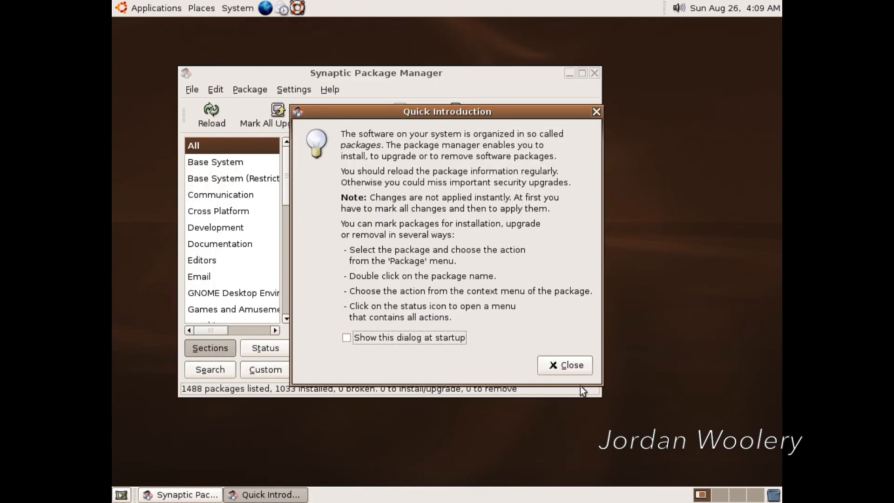
# Dismiss Synaptic's Quick Introduction, move its window down-right, then close it.
pyautogui.click(564, 365)
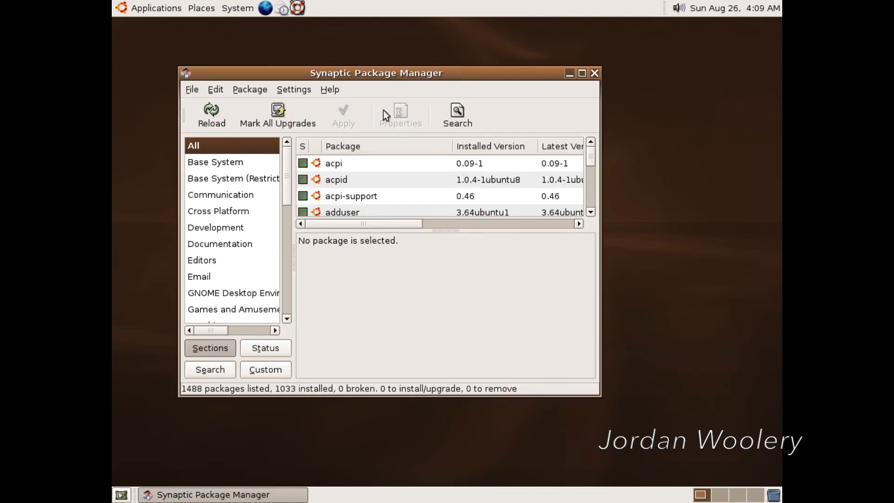
pyautogui.moveTo(376, 72); pyautogui.dragTo(422, 78)
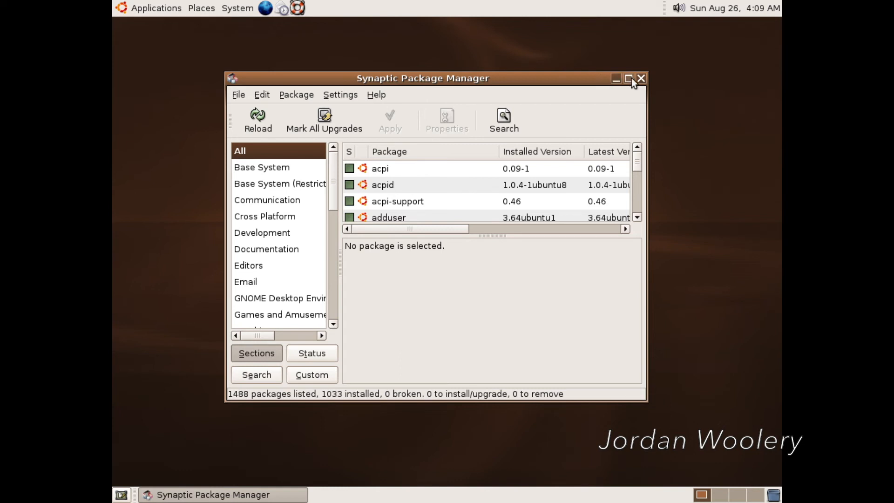
pyautogui.click(640, 78)
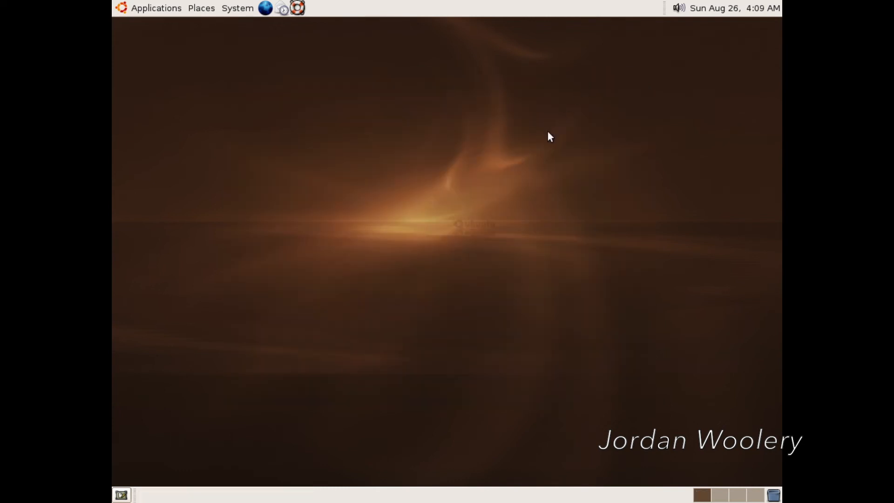
# Browse the Applications and Places menus, then open System > Preferences.
pyautogui.click(155, 8)
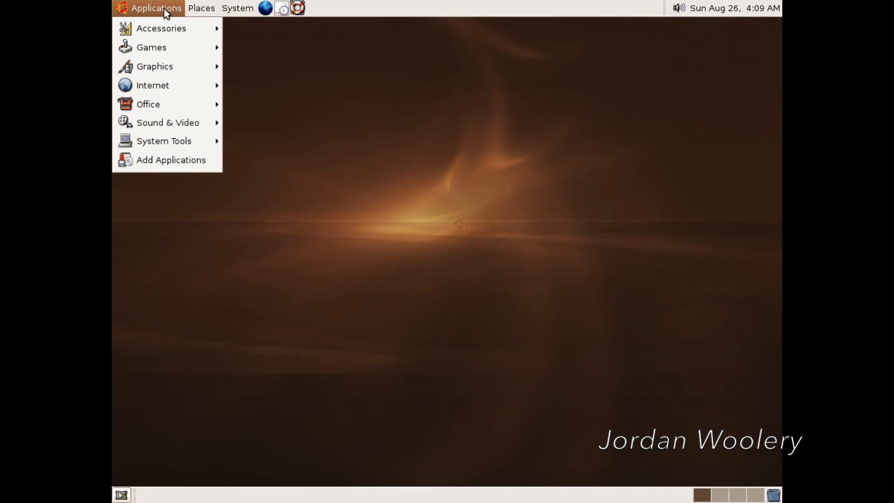
pyautogui.click(201, 8)
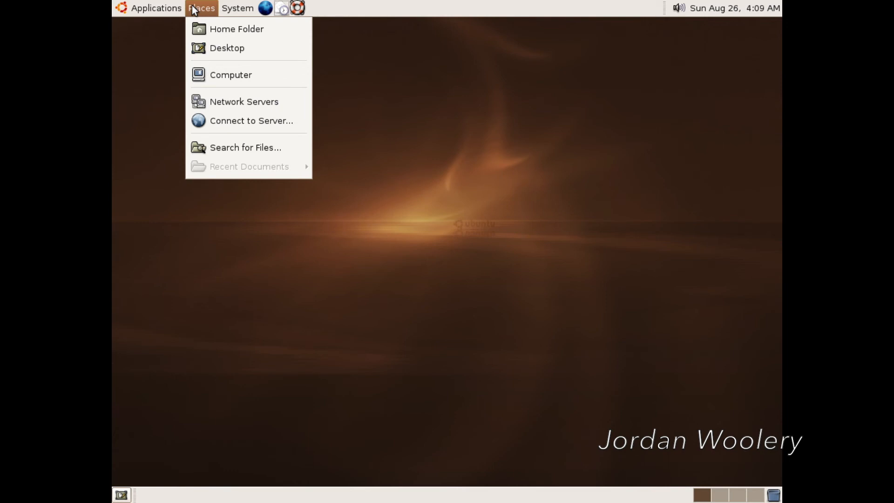
pyautogui.click(237, 8)
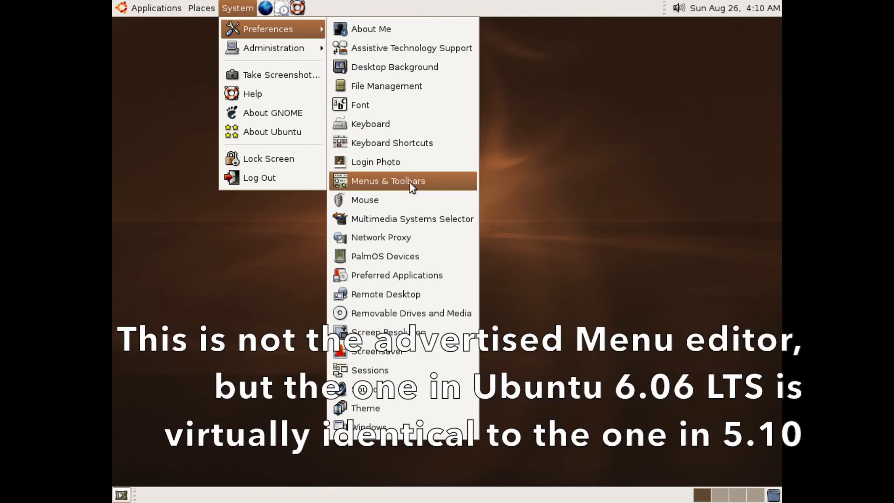
# Open Menu and Toolbar Preferences from System > Preferences, then close the dialog.
pyautogui.click(388, 181)
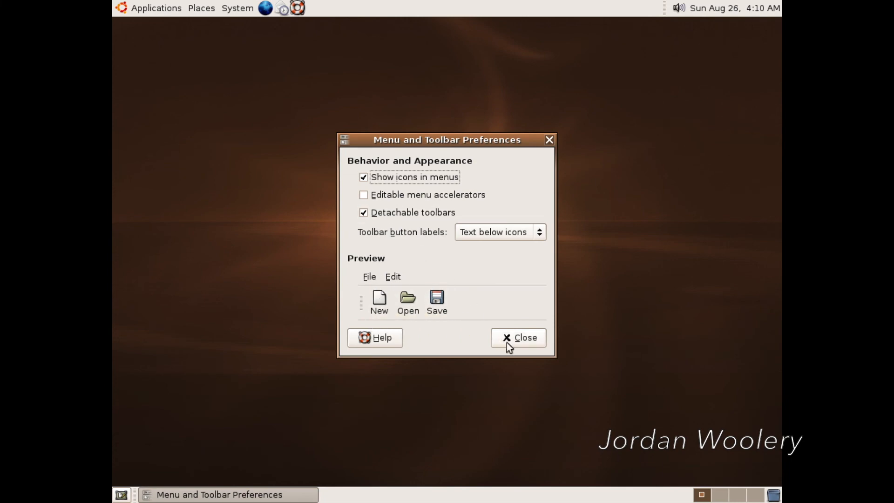
pyautogui.click(518, 337)
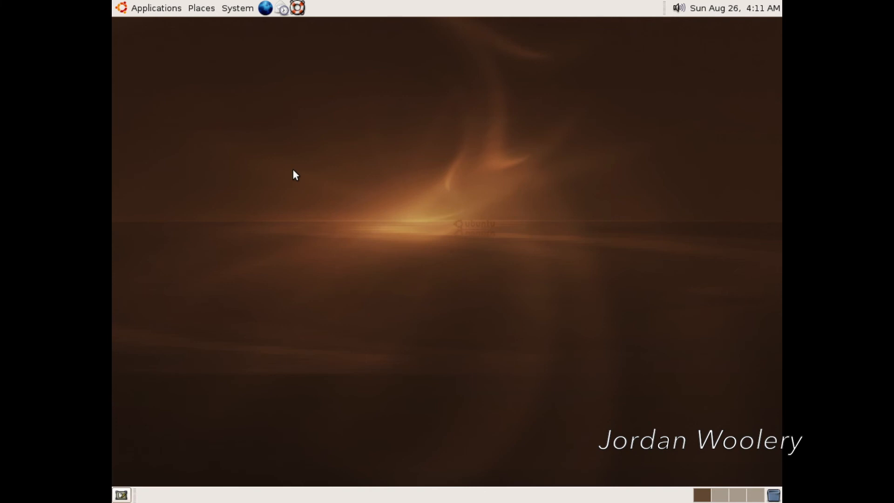
pyautogui.moveTo(236, 18)
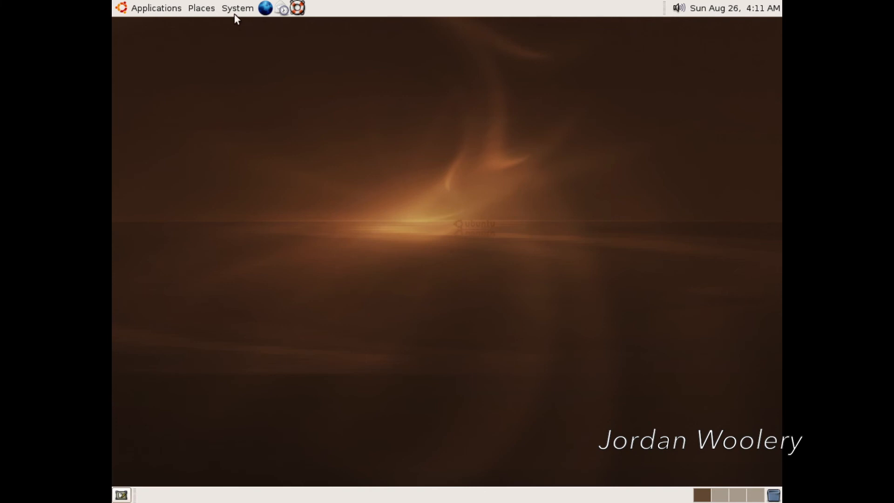
# Open Login Screen Setup from the System menu, showing the Happy GNOME themed greeter.
pyautogui.click(237, 8)
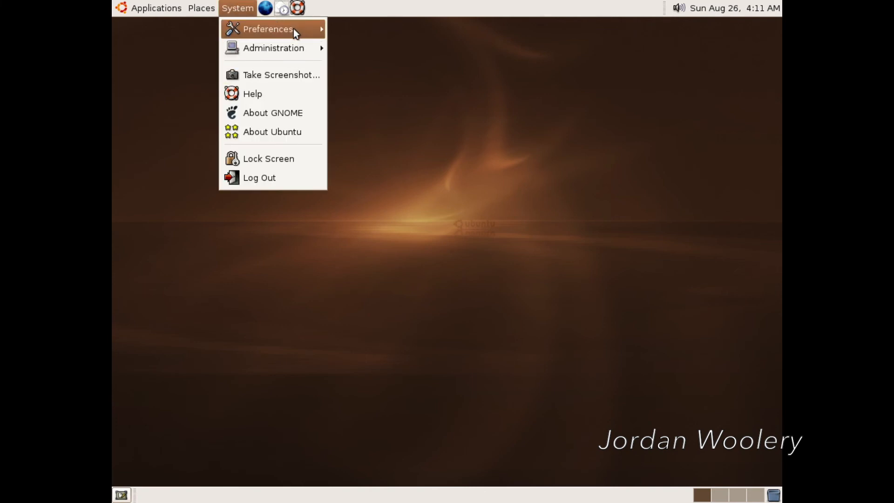
pyautogui.moveTo(267, 29)
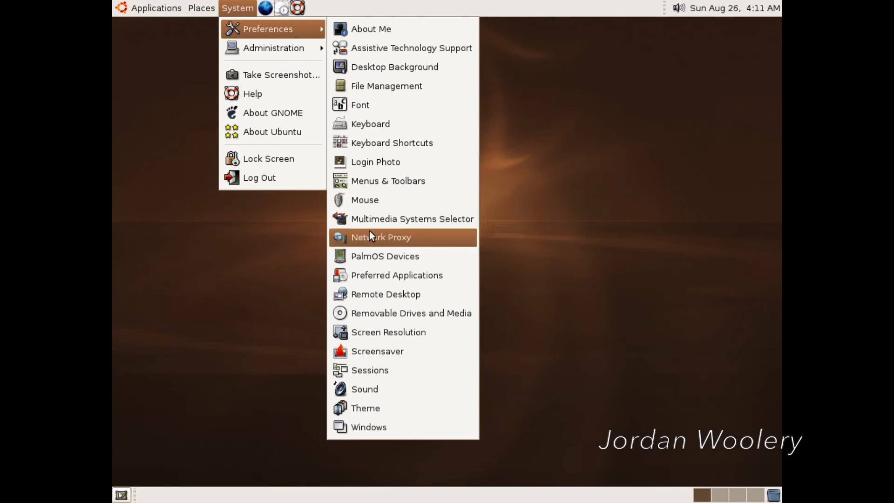
pyautogui.moveTo(327, 256)
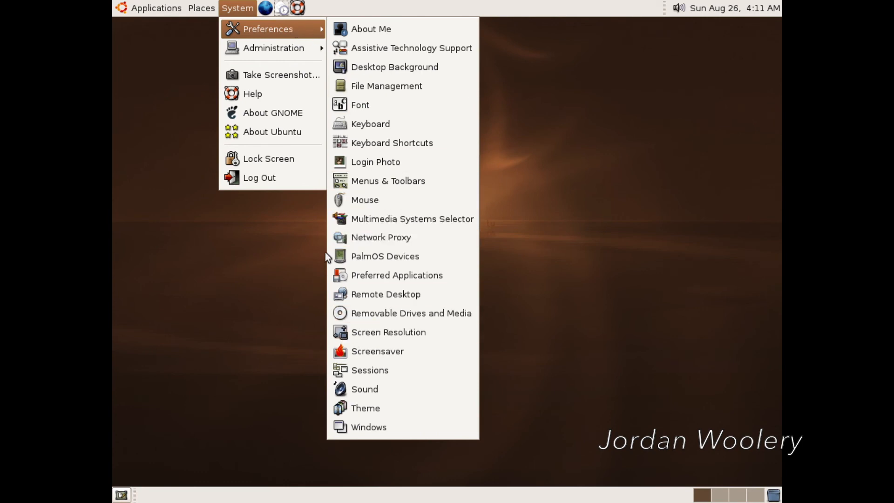
pyautogui.moveTo(331, 158)
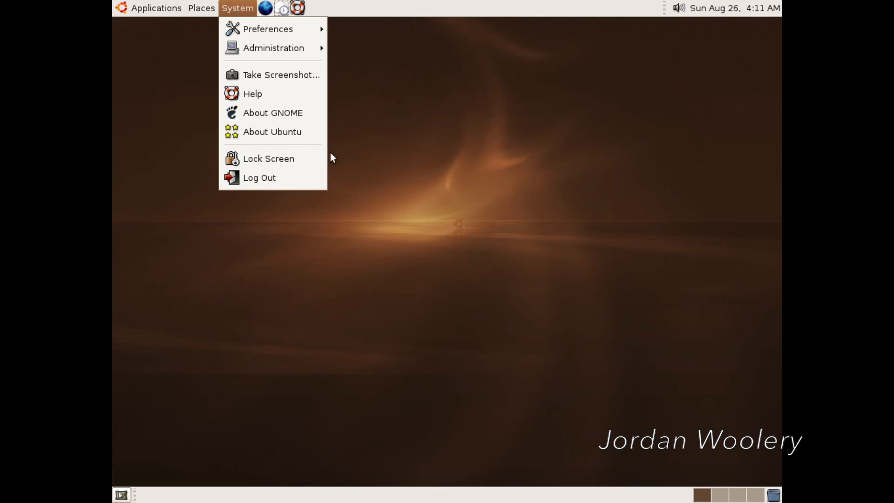
pyautogui.moveTo(273, 48)
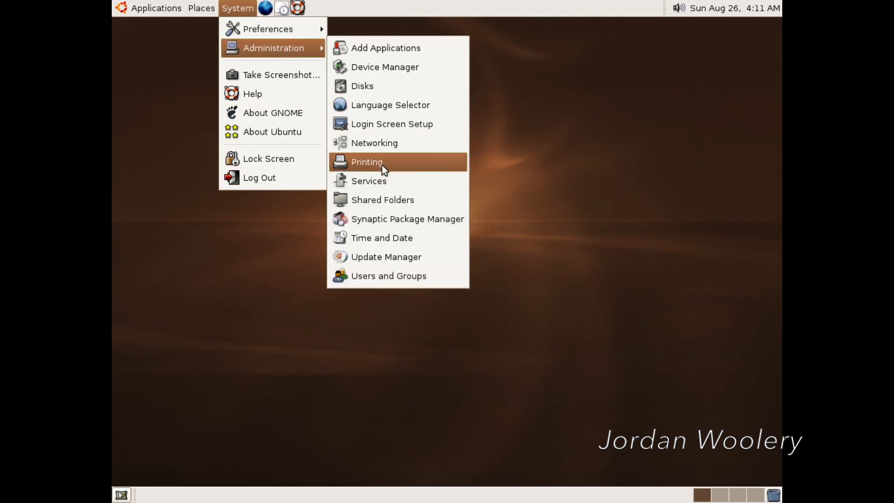
pyautogui.click(391, 123)
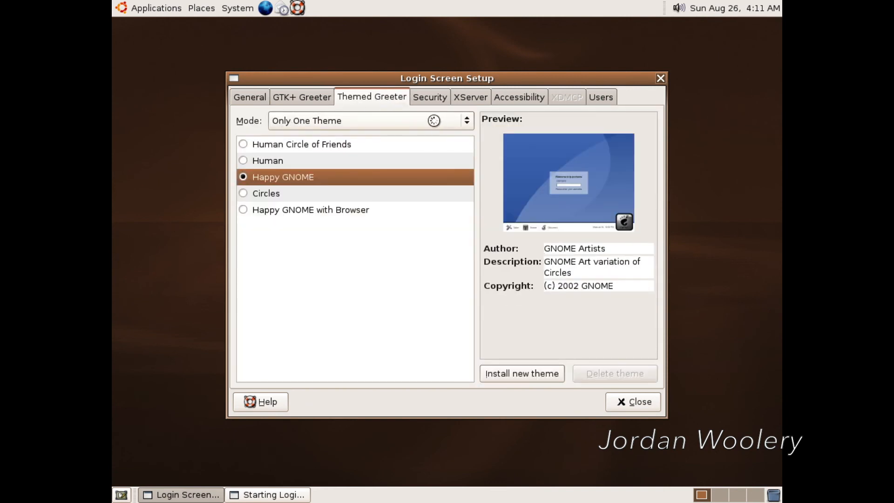
# Review the XServer, Accessibility and Users tabs of Login Screen Setup, then close it.
pyautogui.click(470, 97)
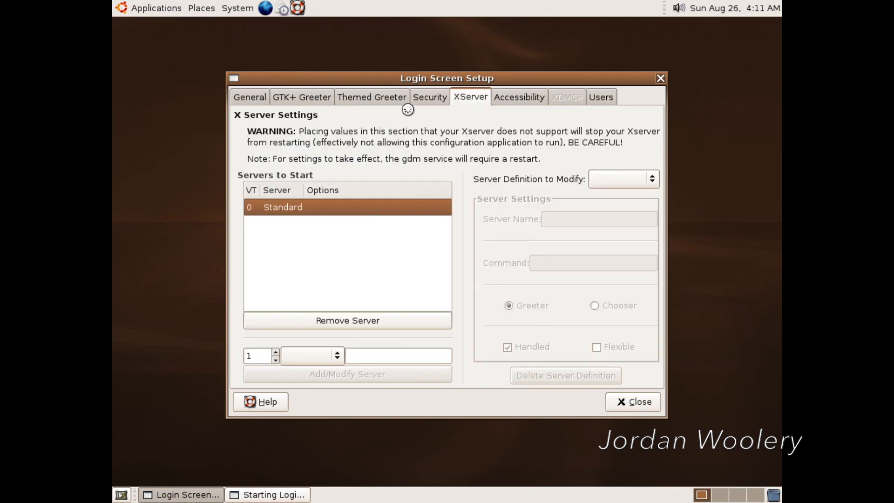
pyautogui.moveTo(428, 106)
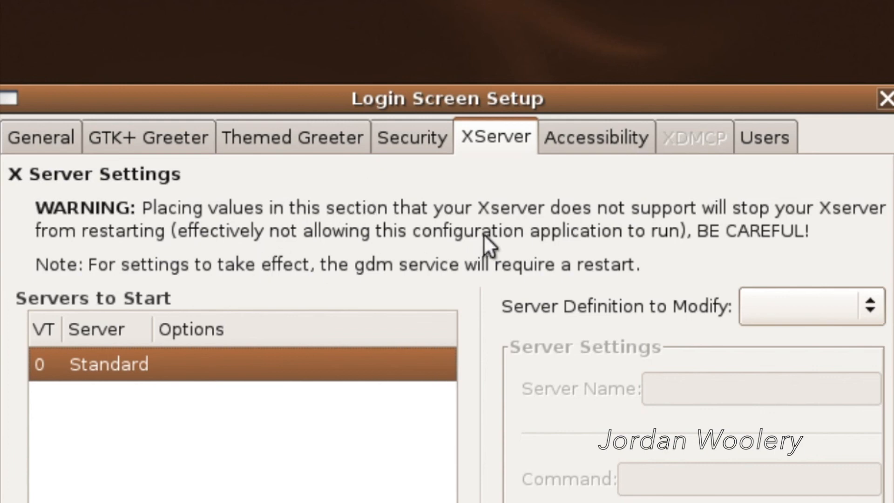
pyautogui.moveTo(565, 256)
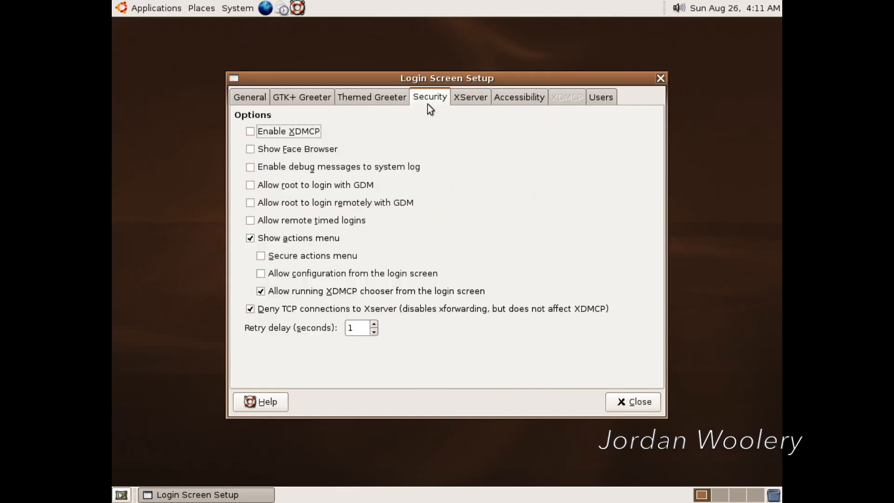
pyautogui.click(518, 96)
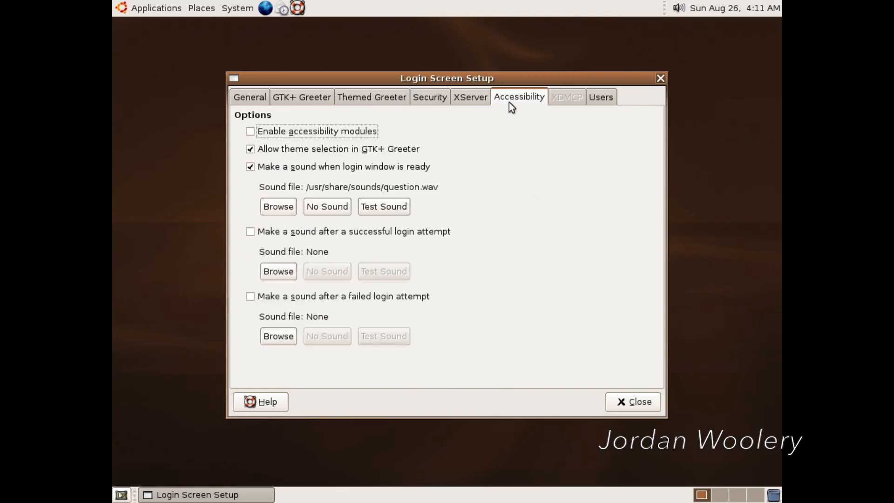
pyautogui.click(601, 97)
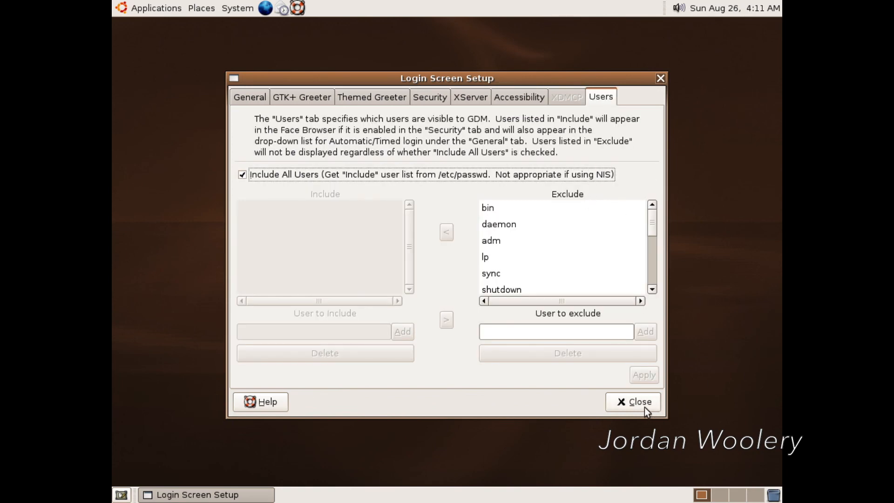
pyautogui.click(633, 402)
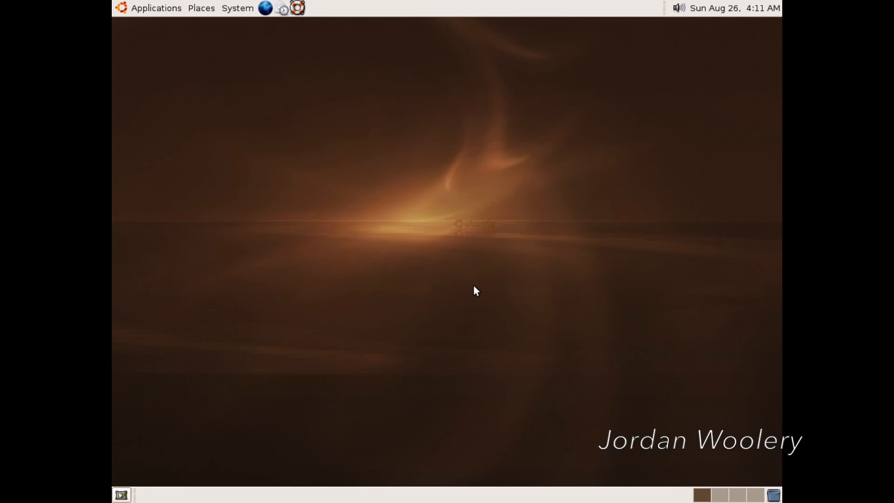
pyautogui.moveTo(296, 151)
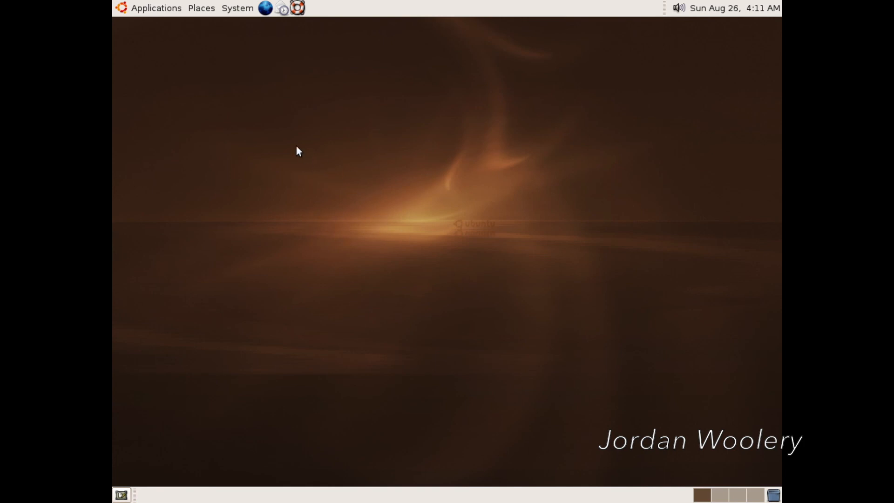
# Open System > Log Out in Ubuntu and select Shut down as the action.
pyautogui.click(237, 8)
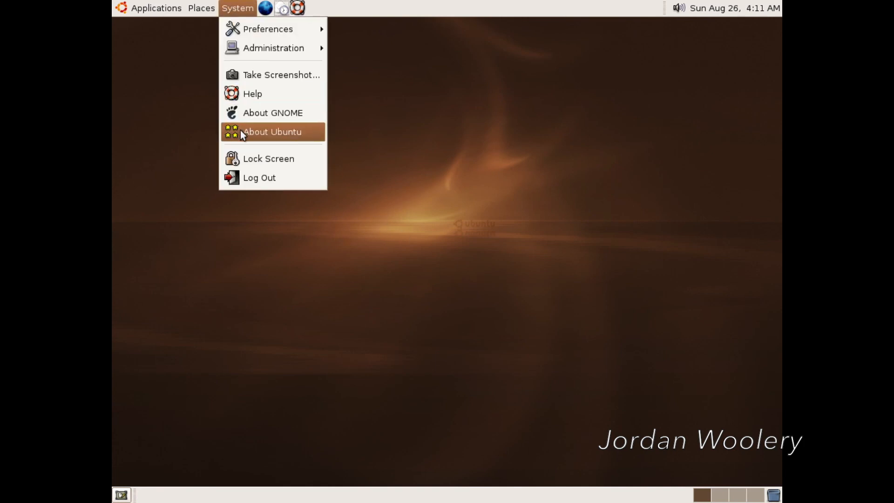
pyautogui.click(259, 178)
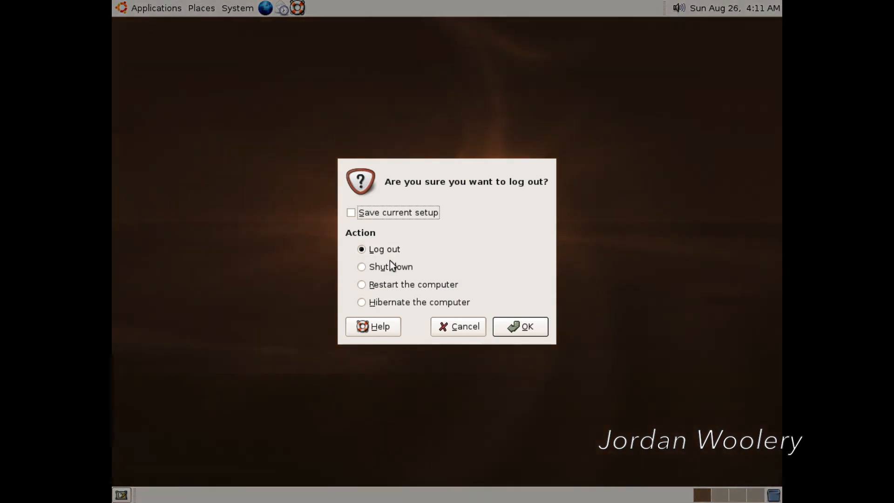
pyautogui.click(361, 266)
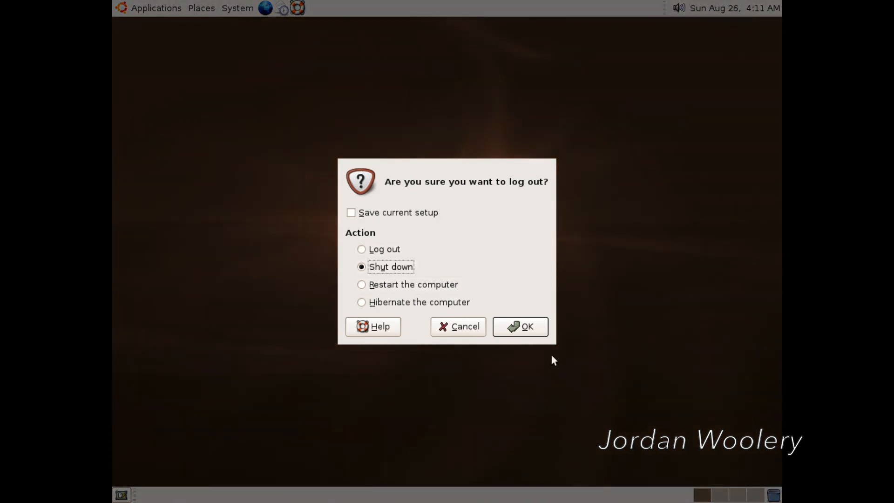
pyautogui.moveTo(531, 330)
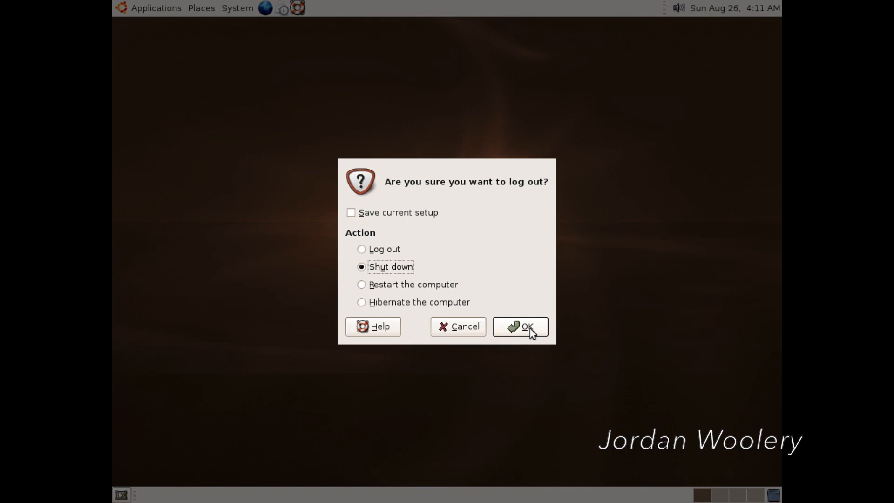
# Confirm the Shut down choice with OK so Ubuntu stops its services.
pyautogui.click(519, 326)
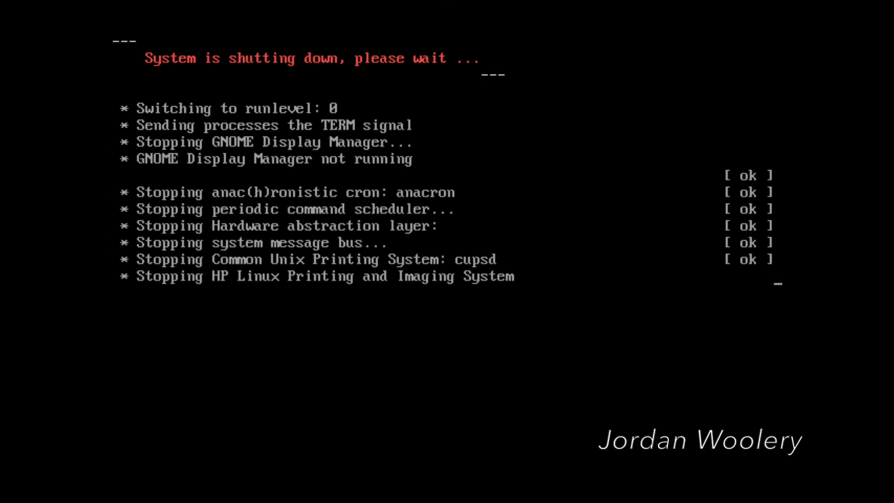